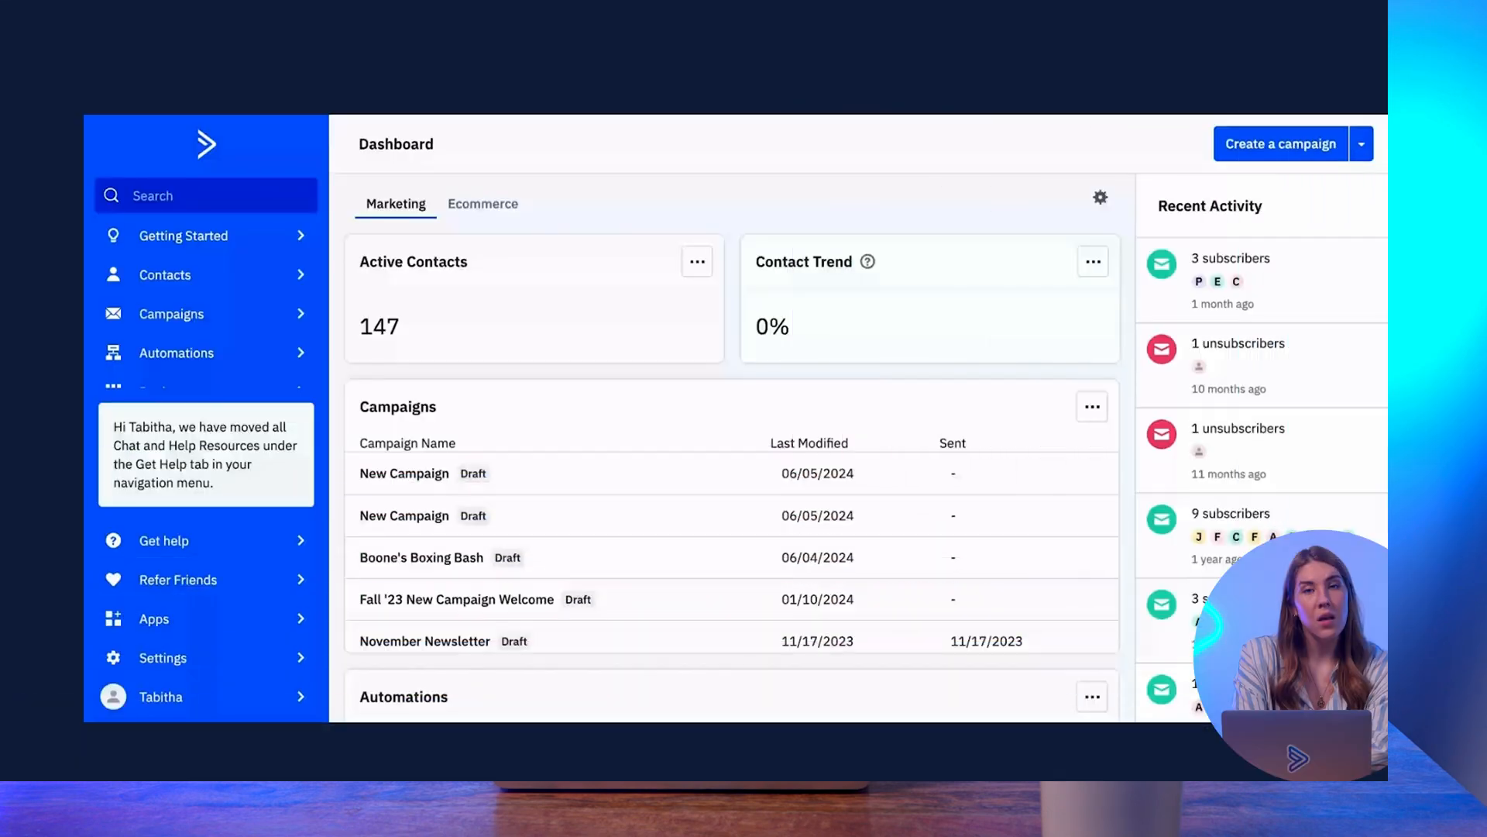
pyautogui.moveTo(699, 199)
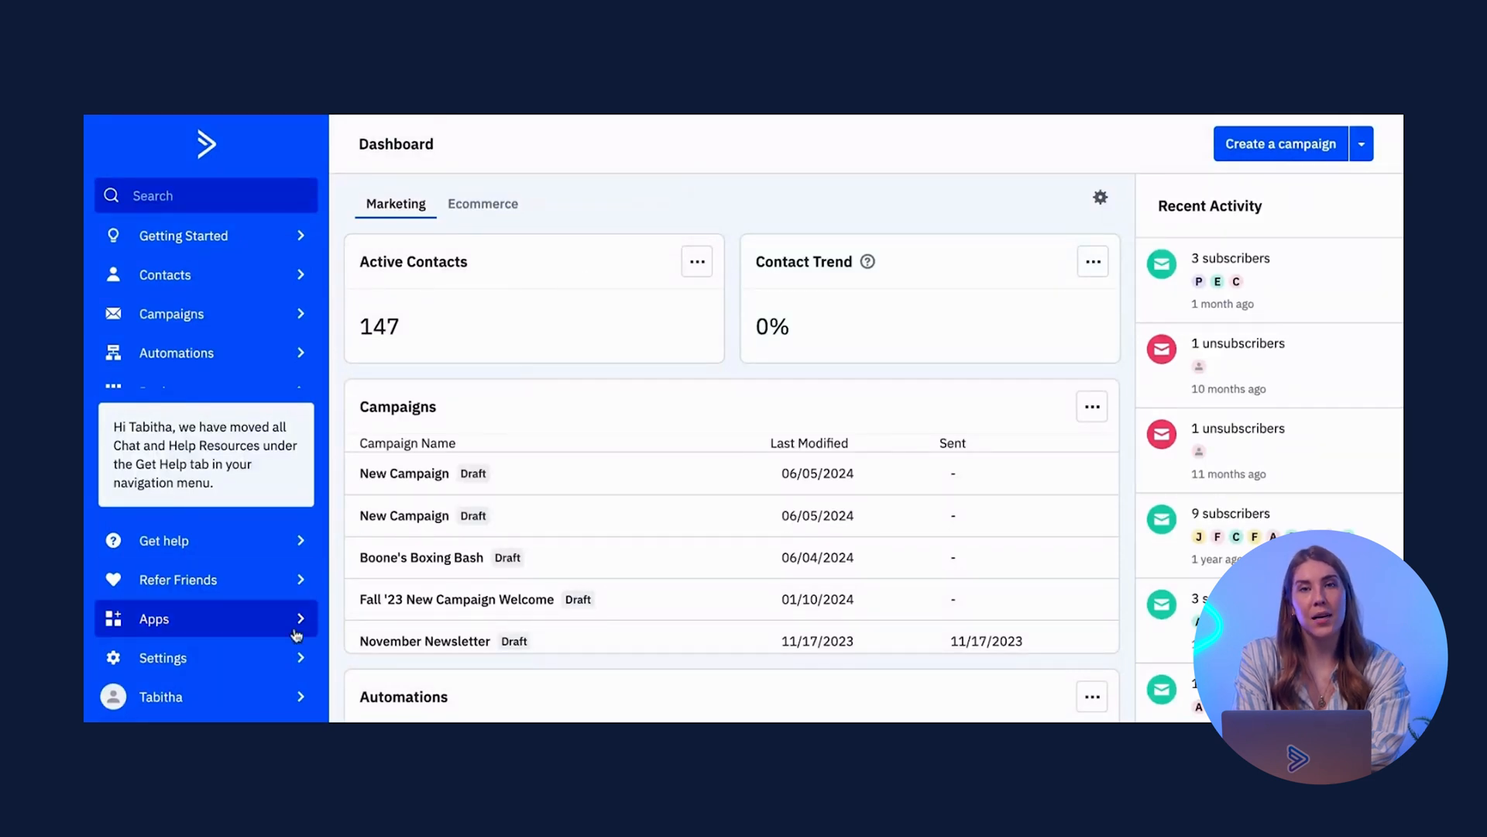
# Step: Find the Facebook Lead Ads app by searching 'Face' and start its Create Contacts setup
pyautogui.click(154, 618)
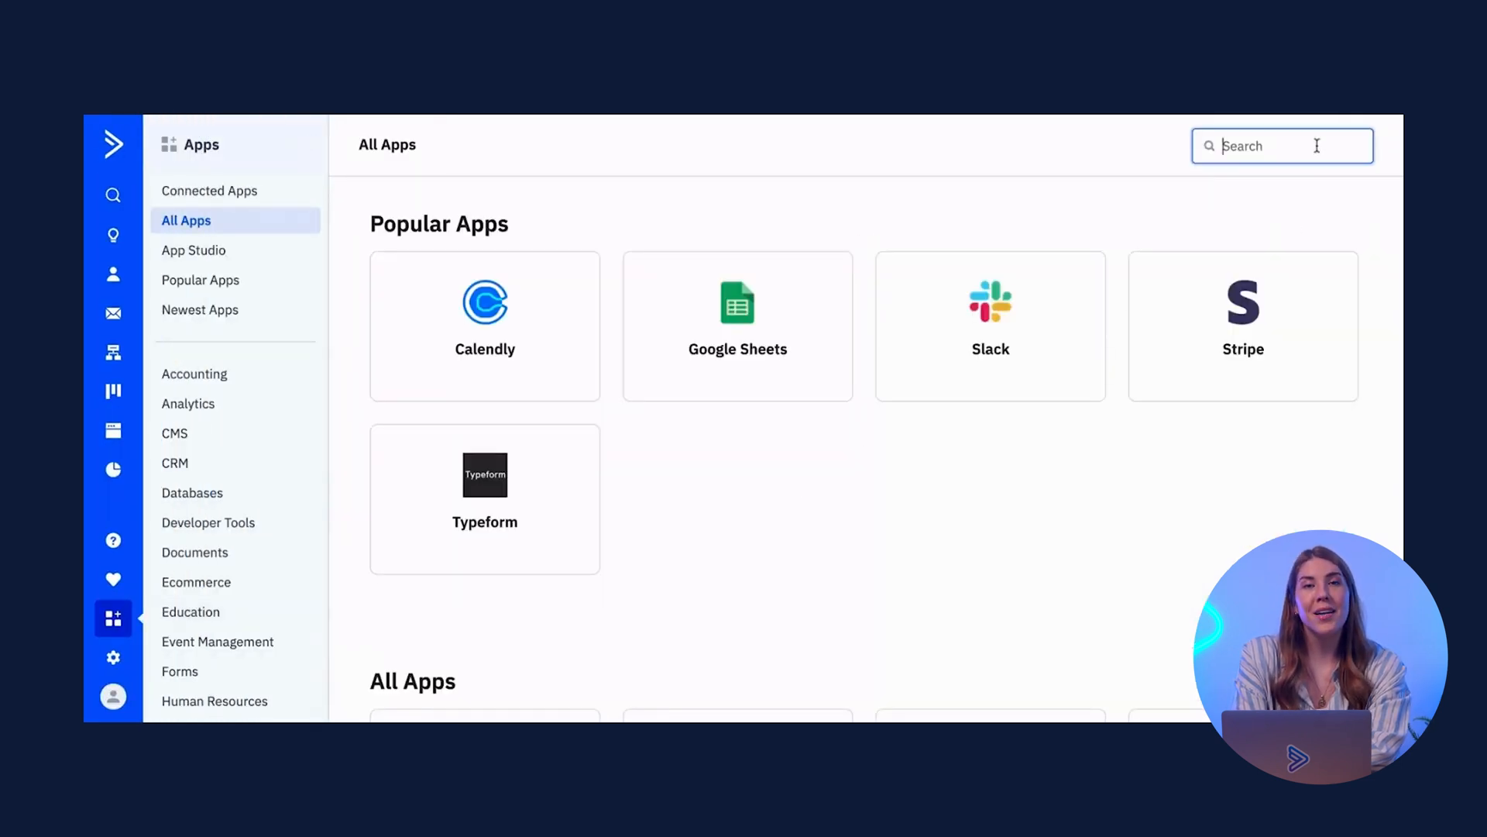
pyautogui.write('Face')
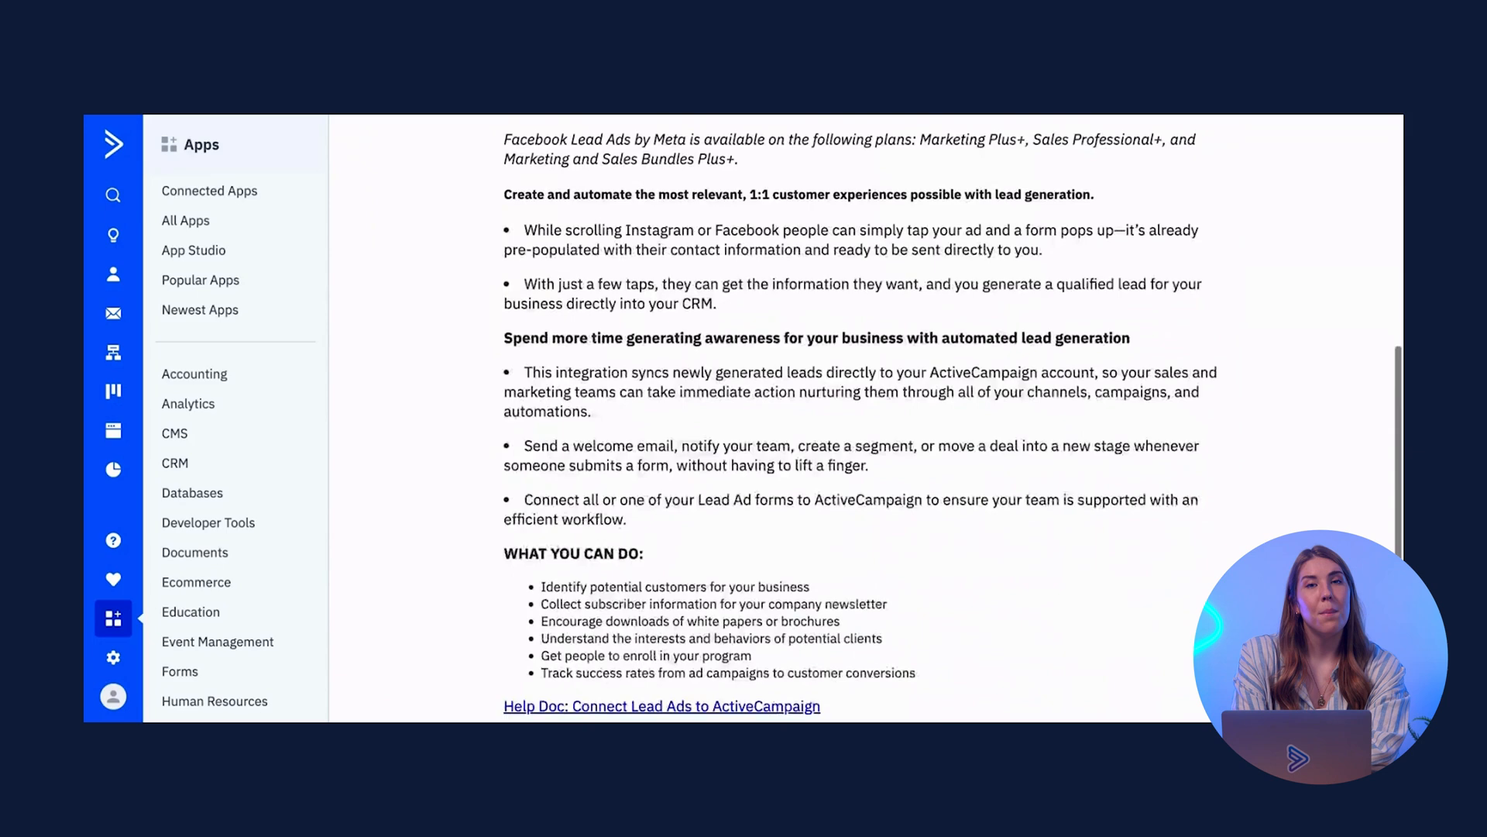
pyautogui.scroll(3)
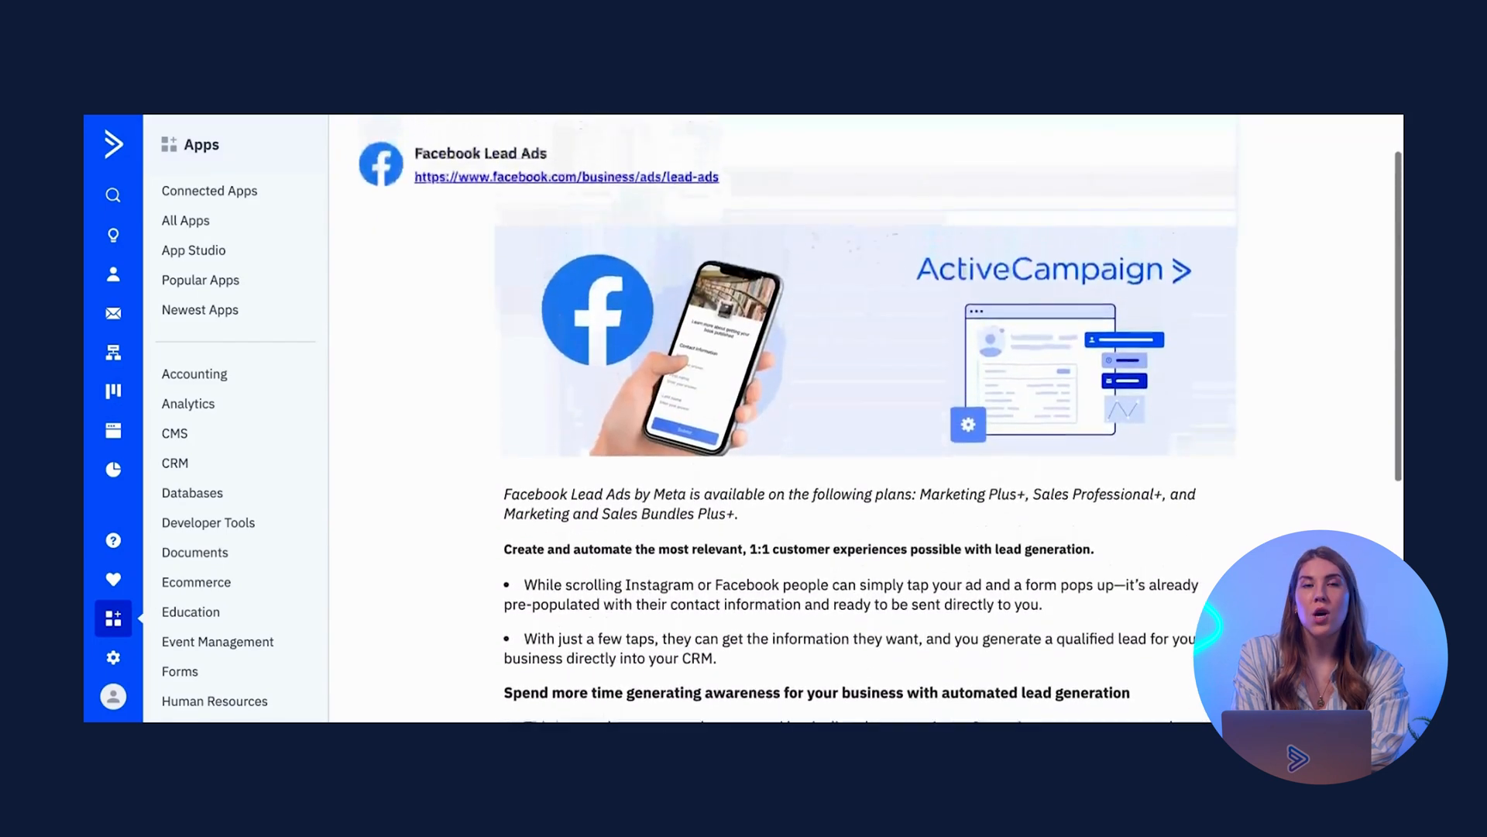
pyautogui.click(1315, 146)
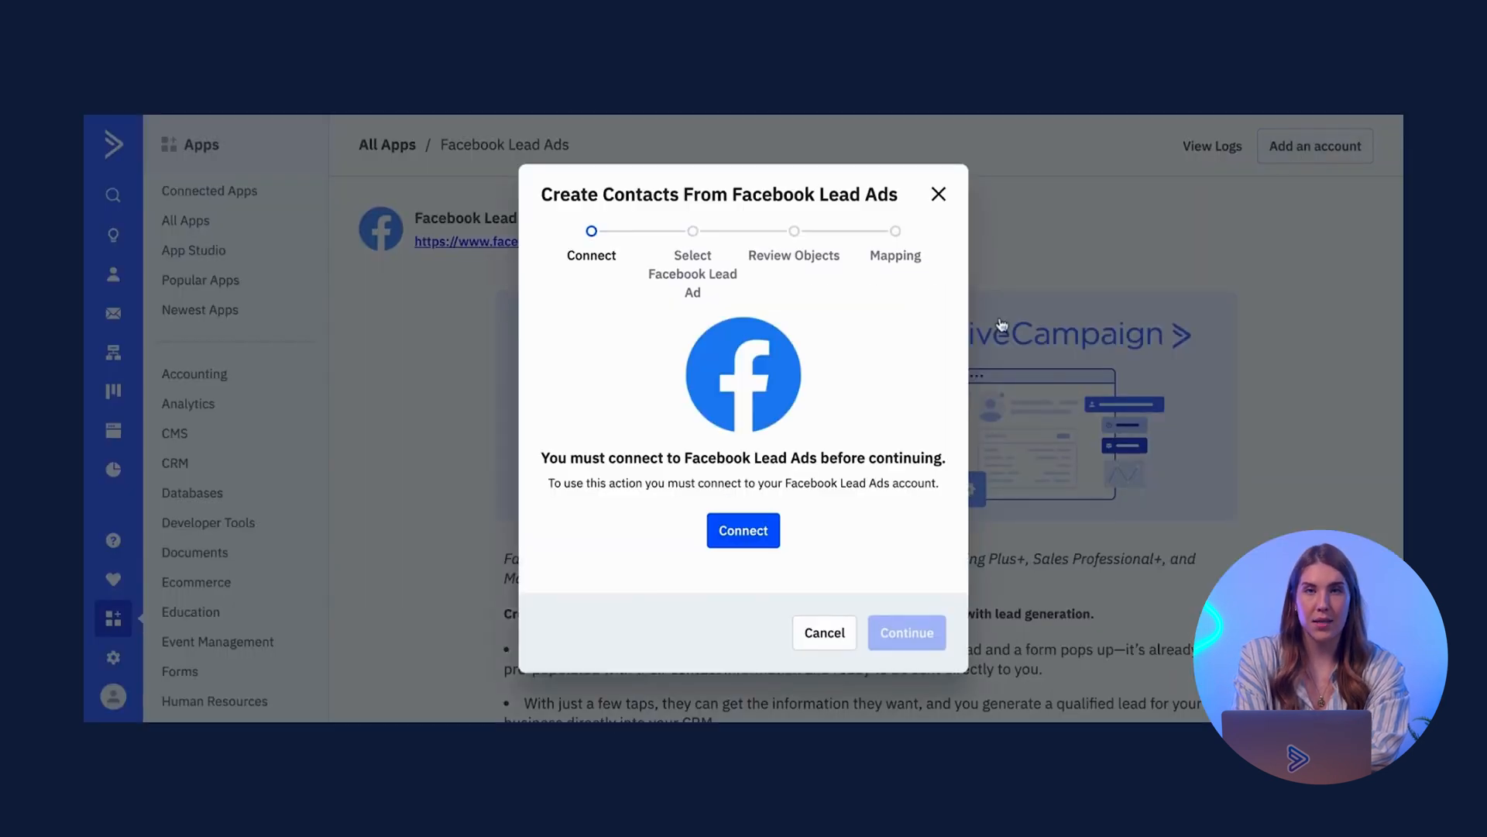
# Step: Link the Facebook account by reconnecting the previous Facebook account to ActiveCampaign
pyautogui.click(743, 530)
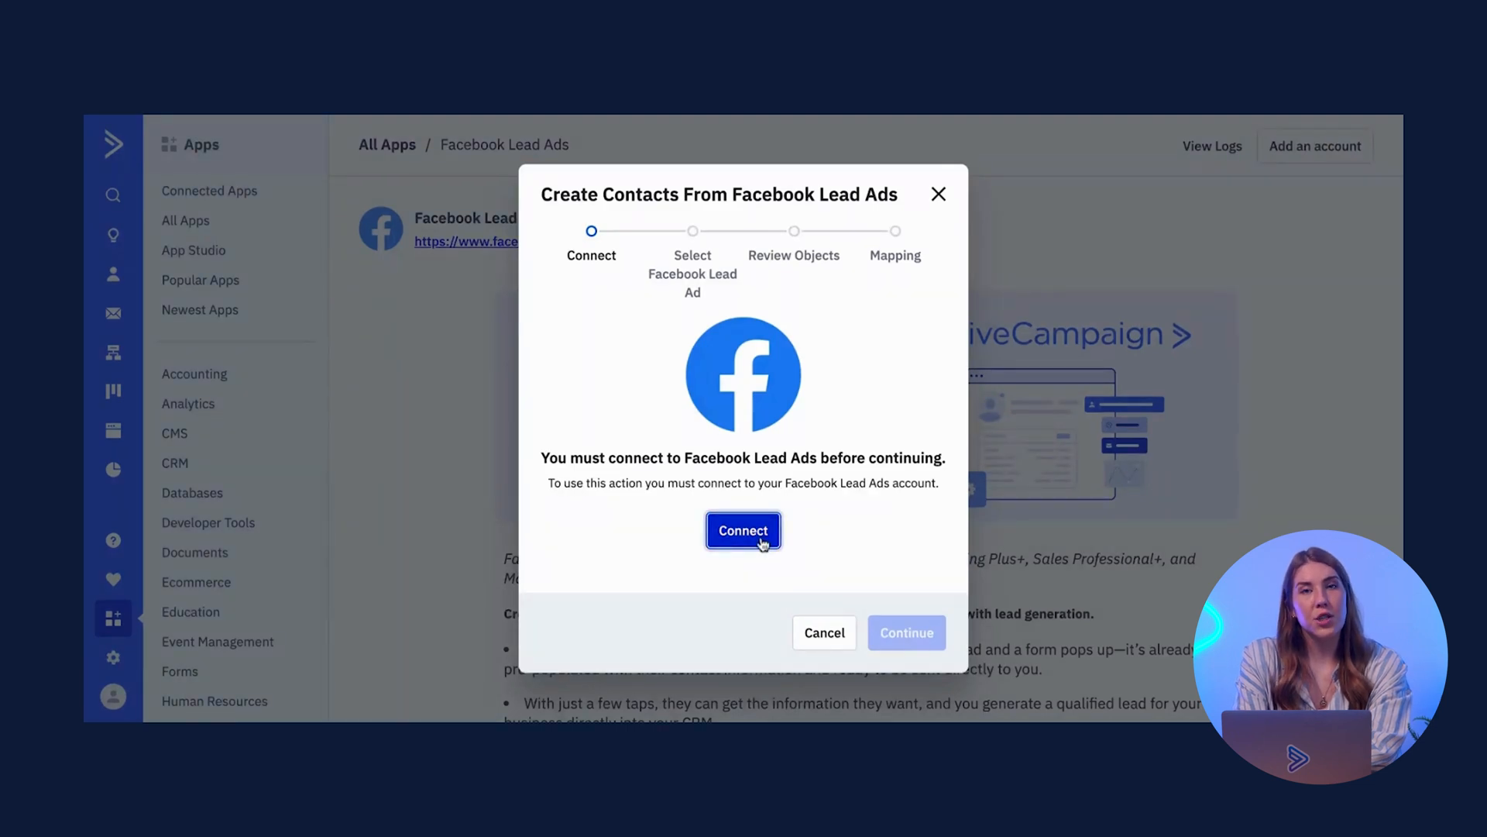
pyautogui.click(743, 531)
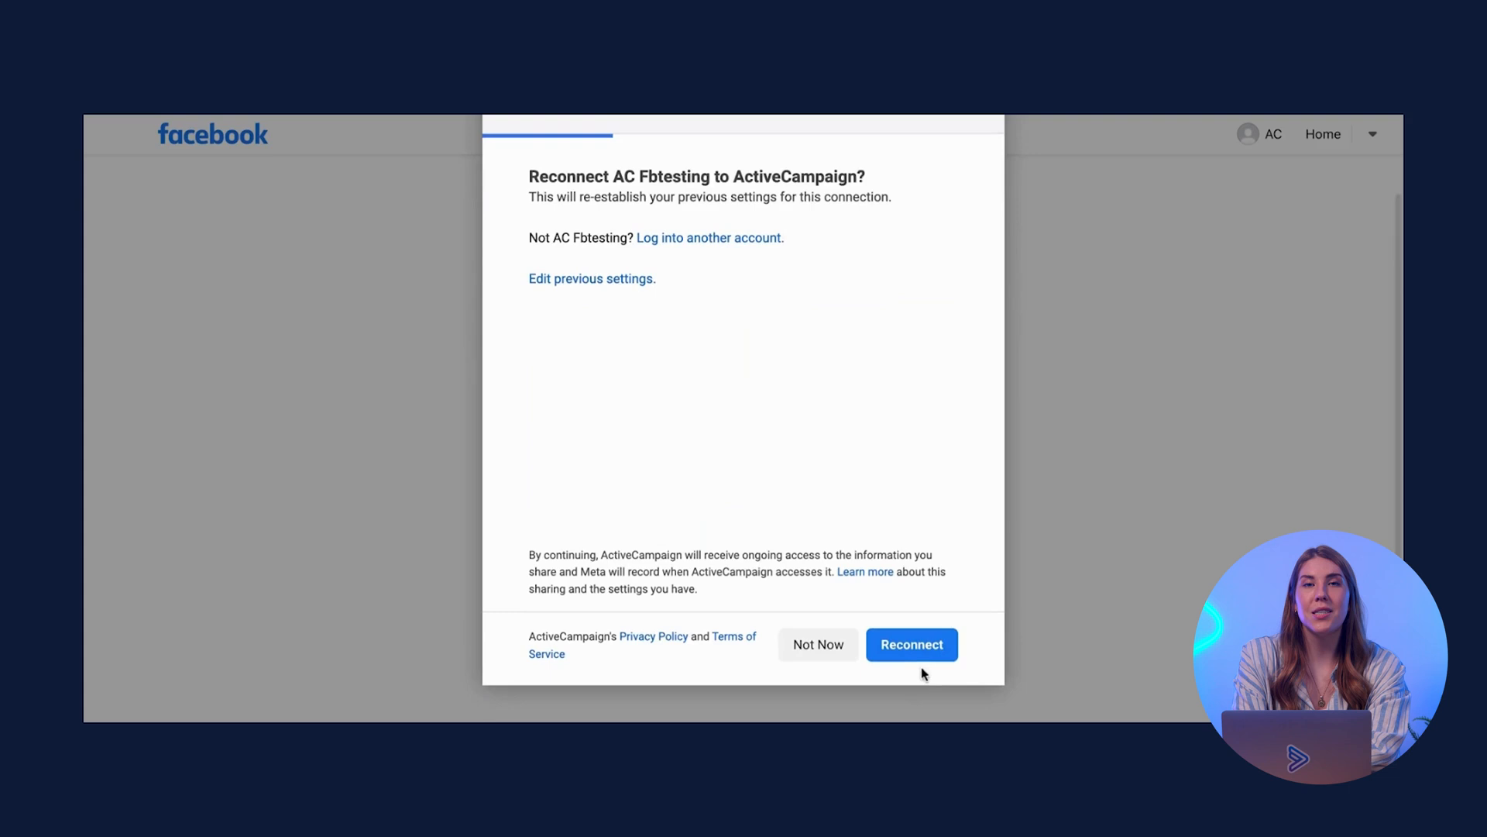
pyautogui.click(912, 645)
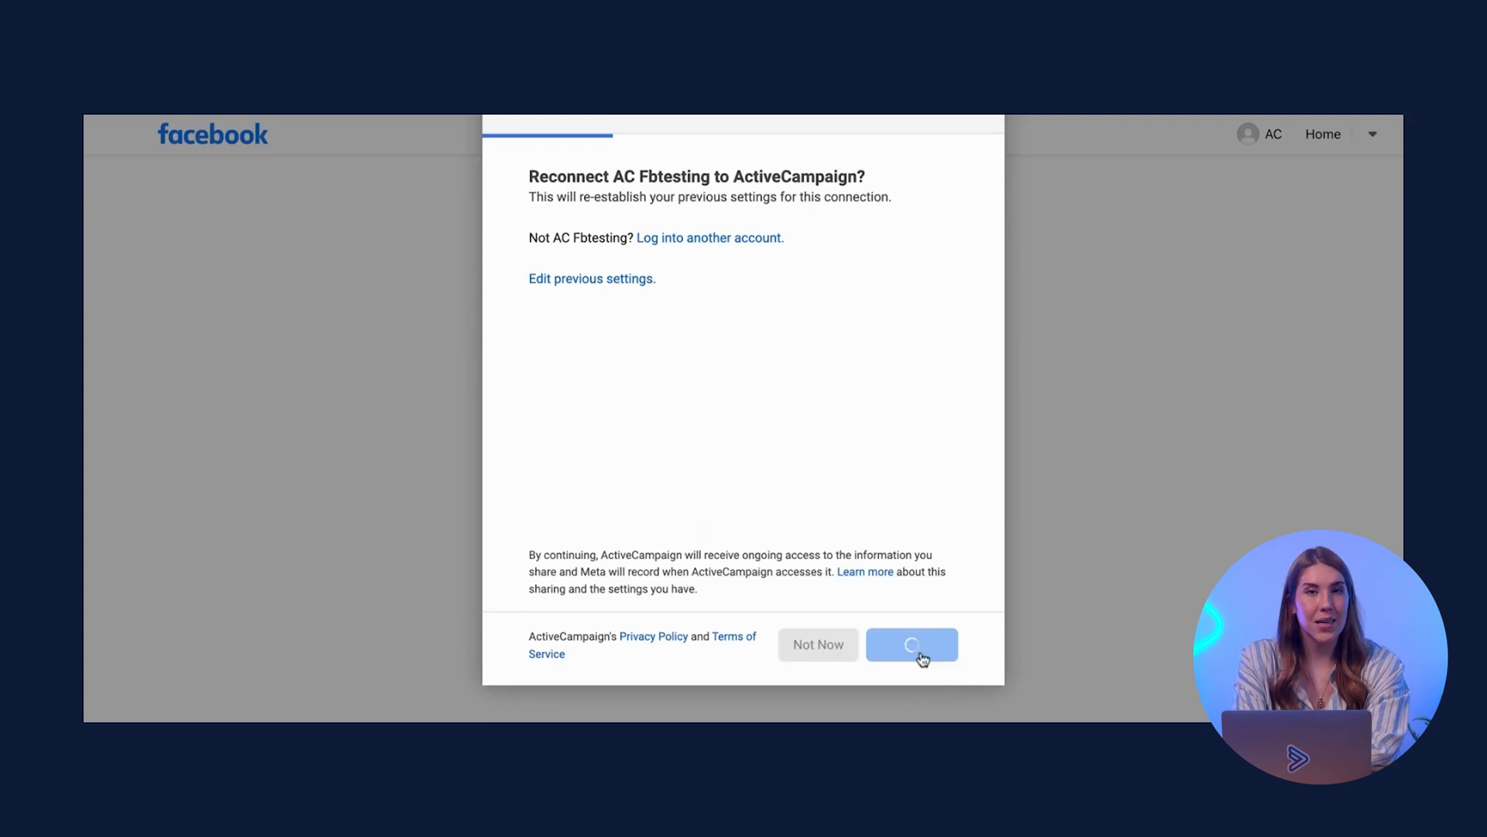
pyautogui.click(911, 646)
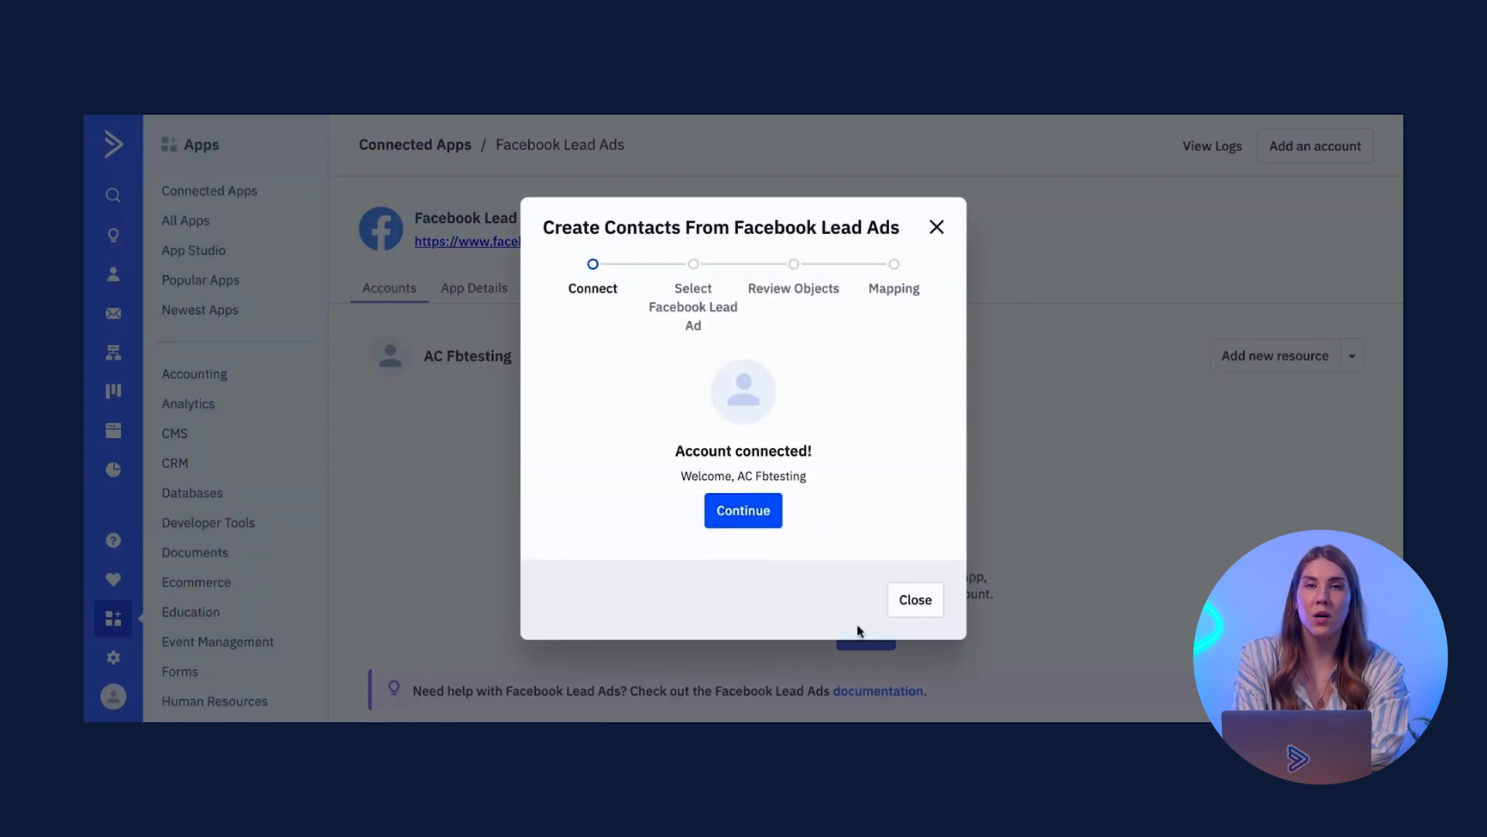
pyautogui.moveTo(760, 526)
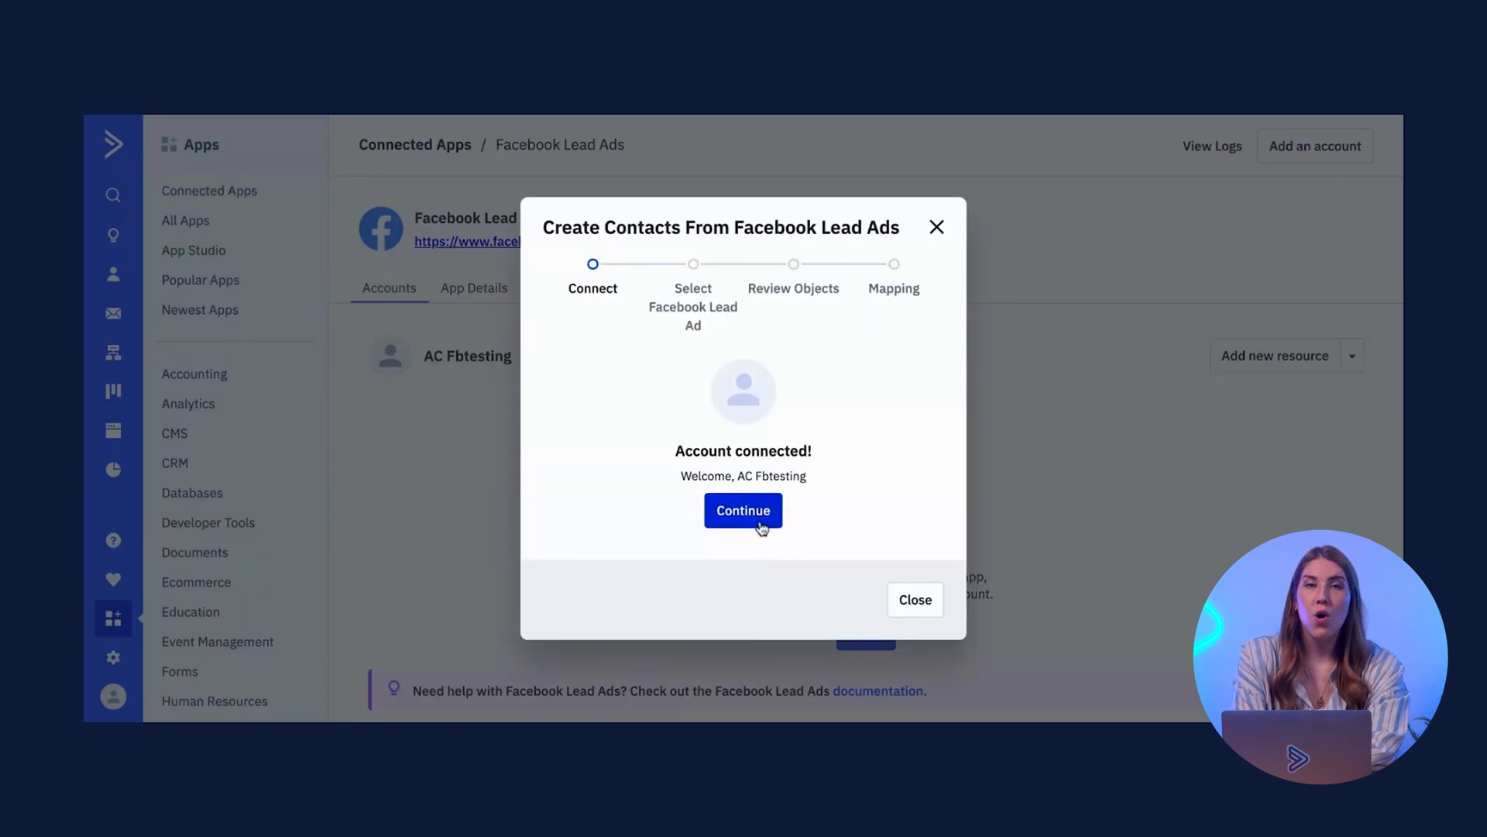
# Step: Select the WidgetsPage account and AC Lead Ads Demo form, then proceed to Review Objects
pyautogui.click(742, 511)
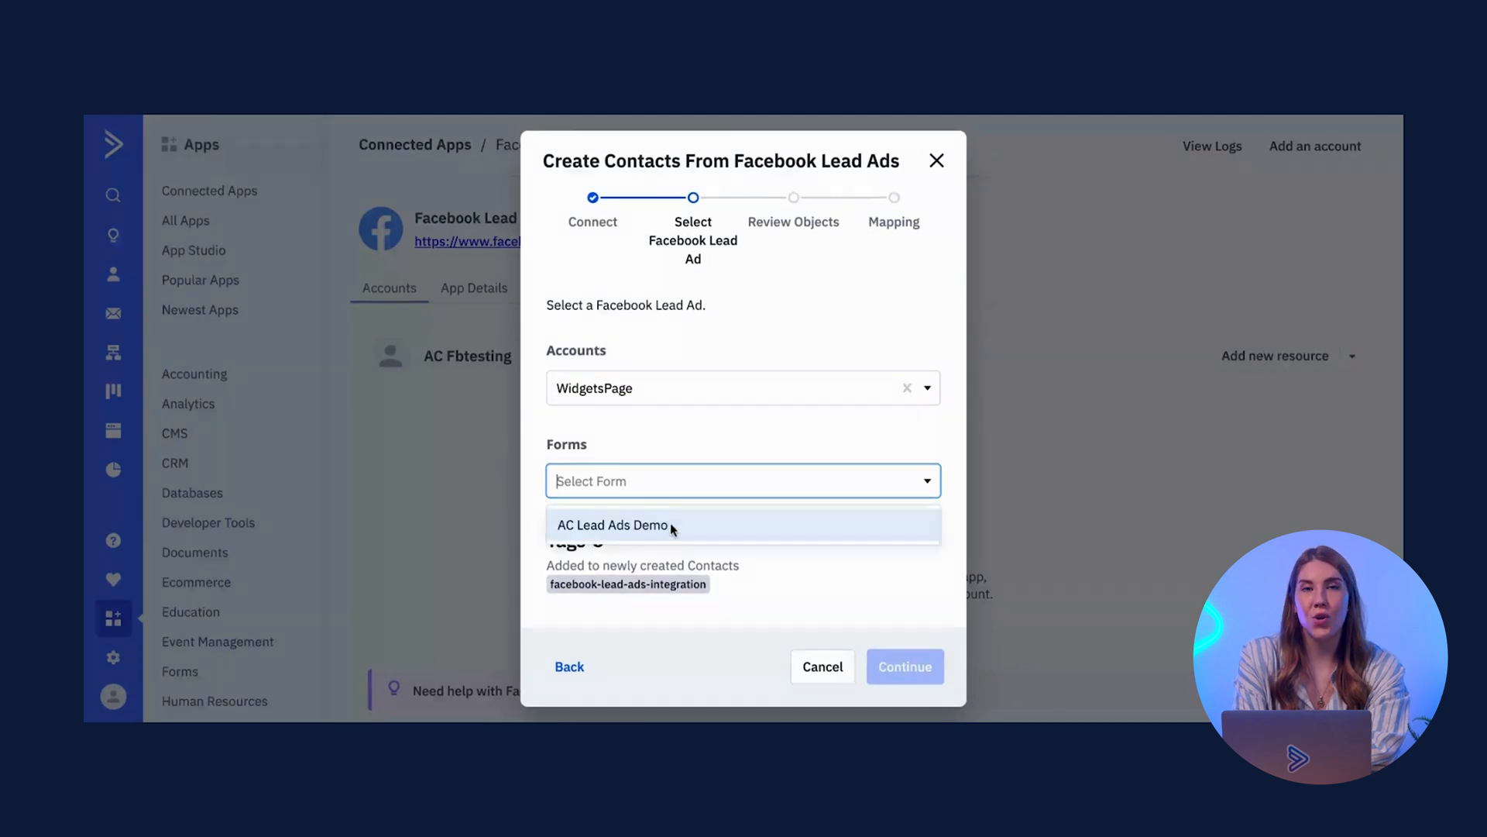
pyautogui.click(611, 525)
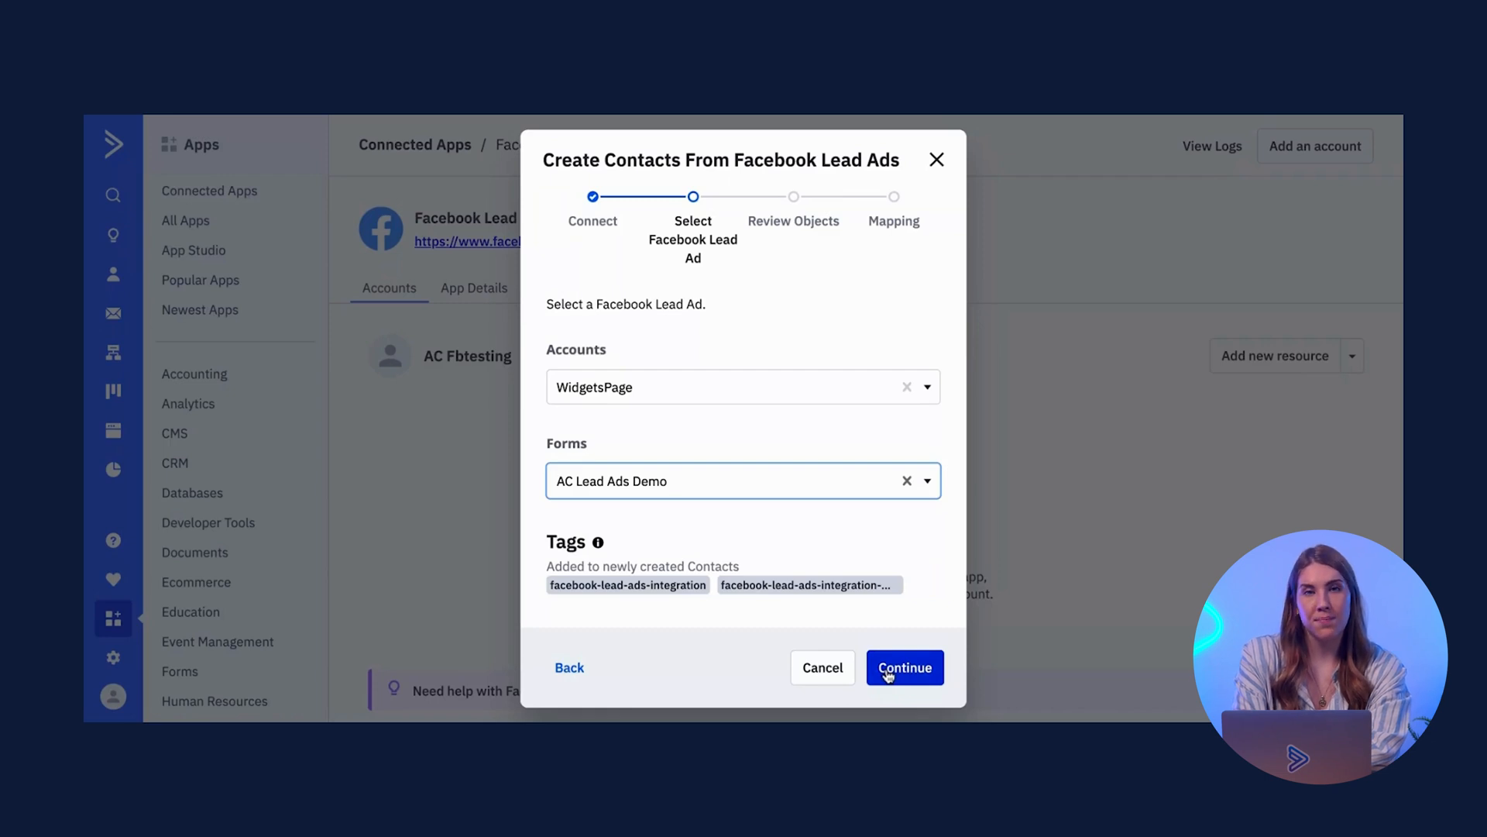
pyautogui.click(905, 667)
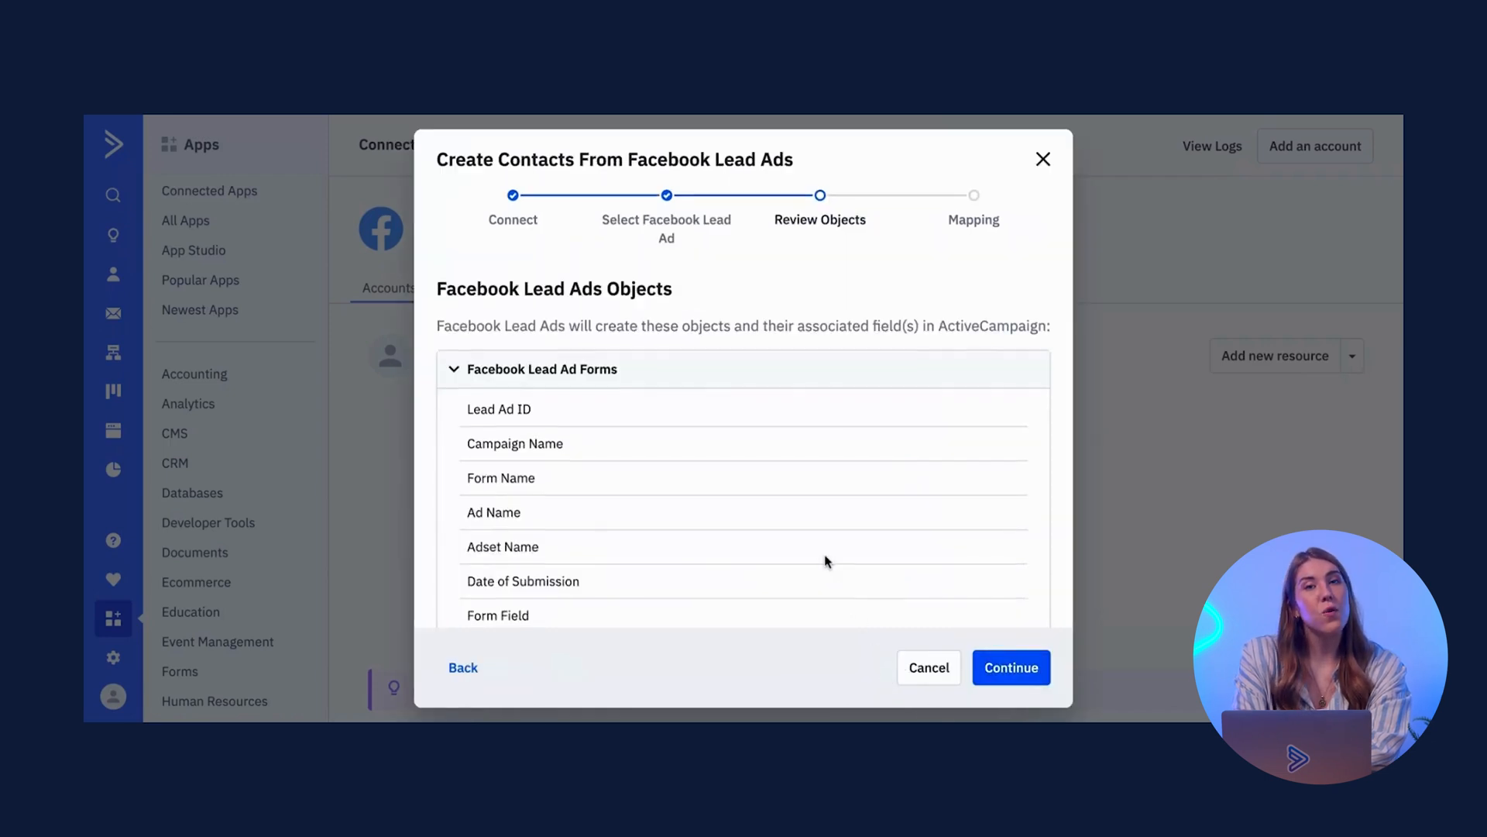
# Step: Map the Facebook Email field to Contact > Contact Email and finish the wizard
pyautogui.click(1011, 667)
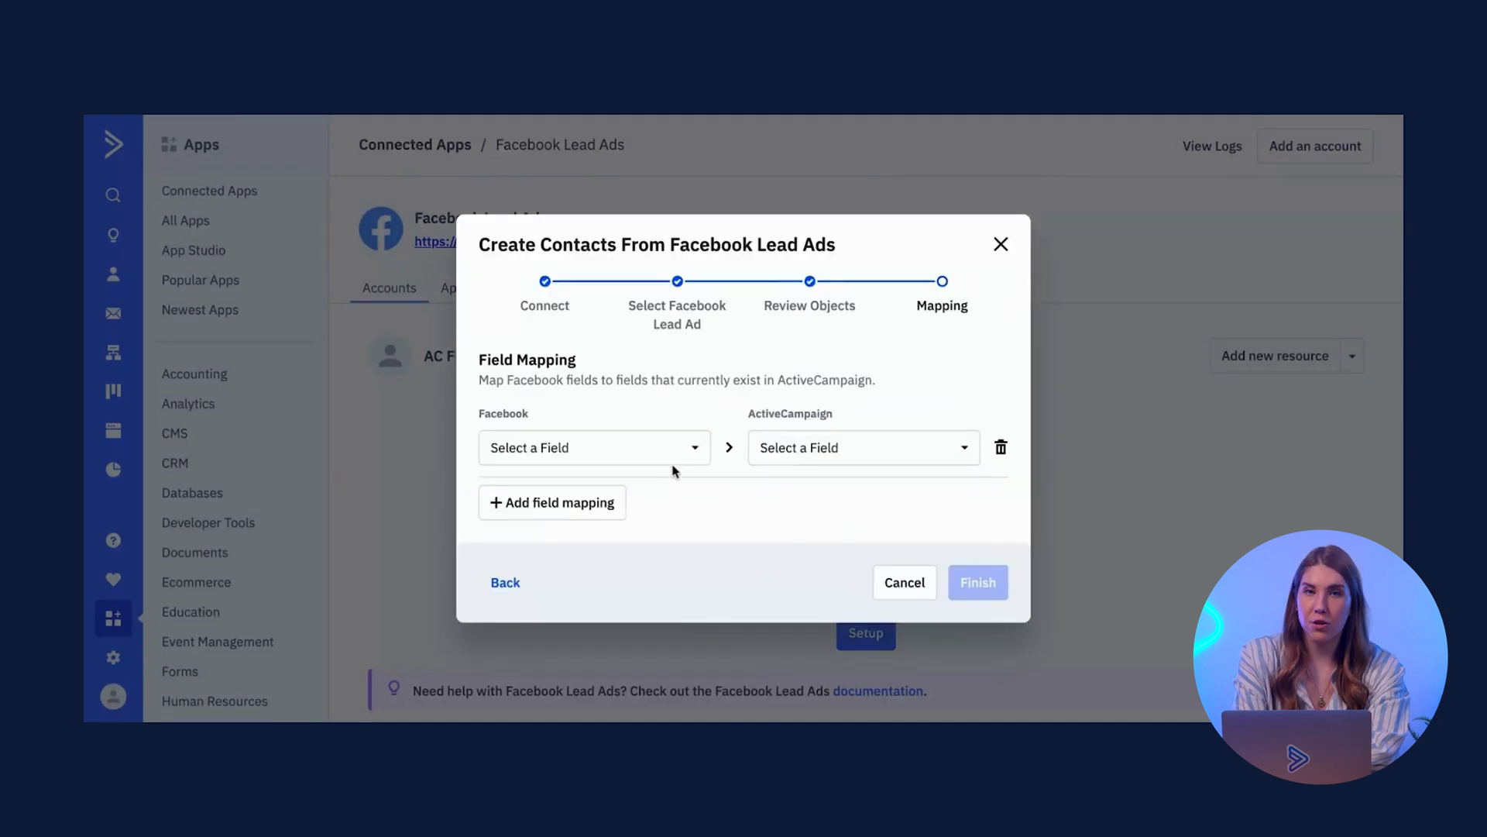
pyautogui.click(594, 448)
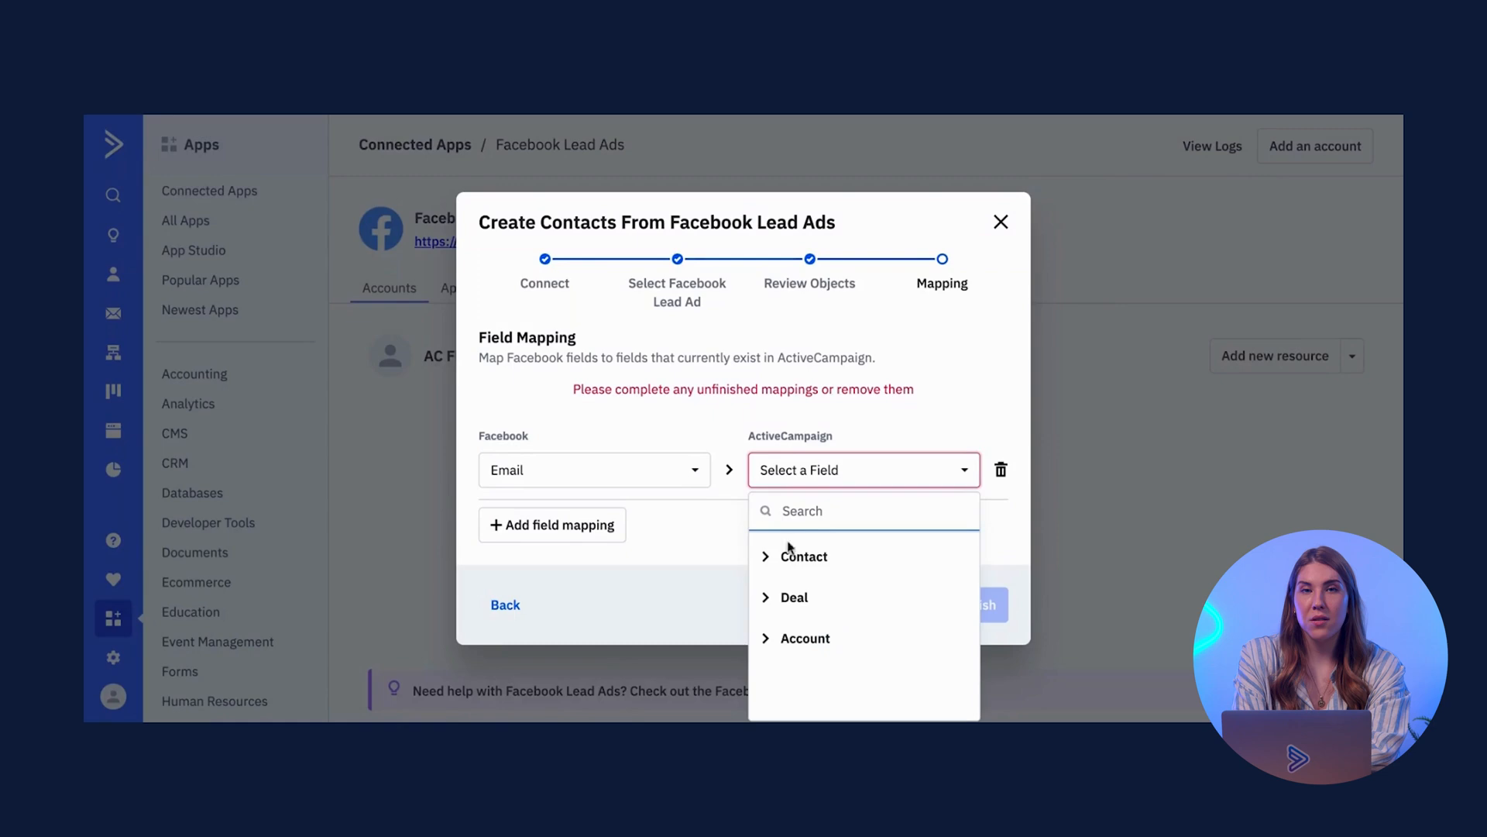
pyautogui.click(803, 556)
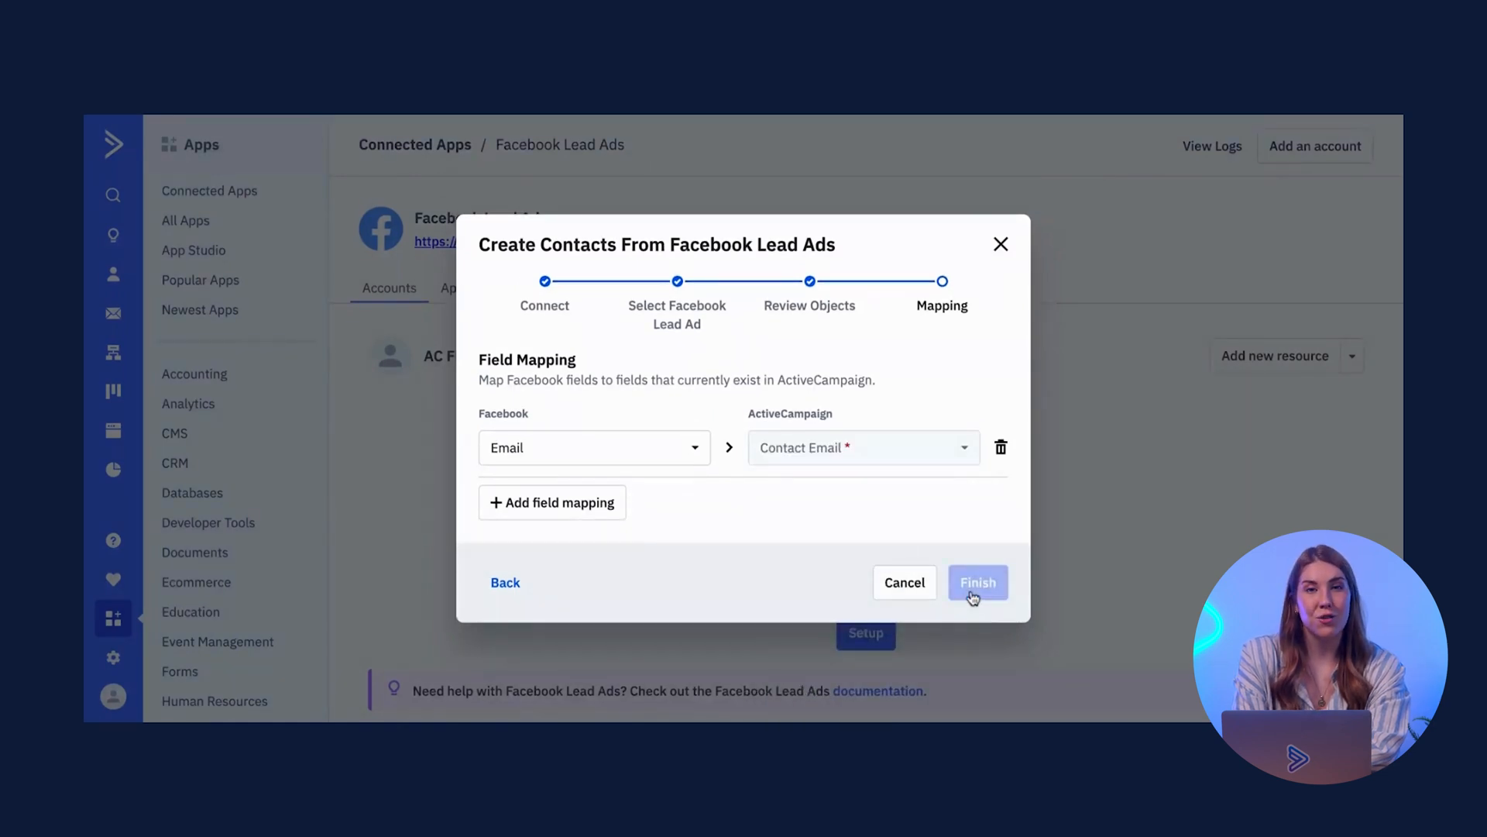
pyautogui.click(978, 583)
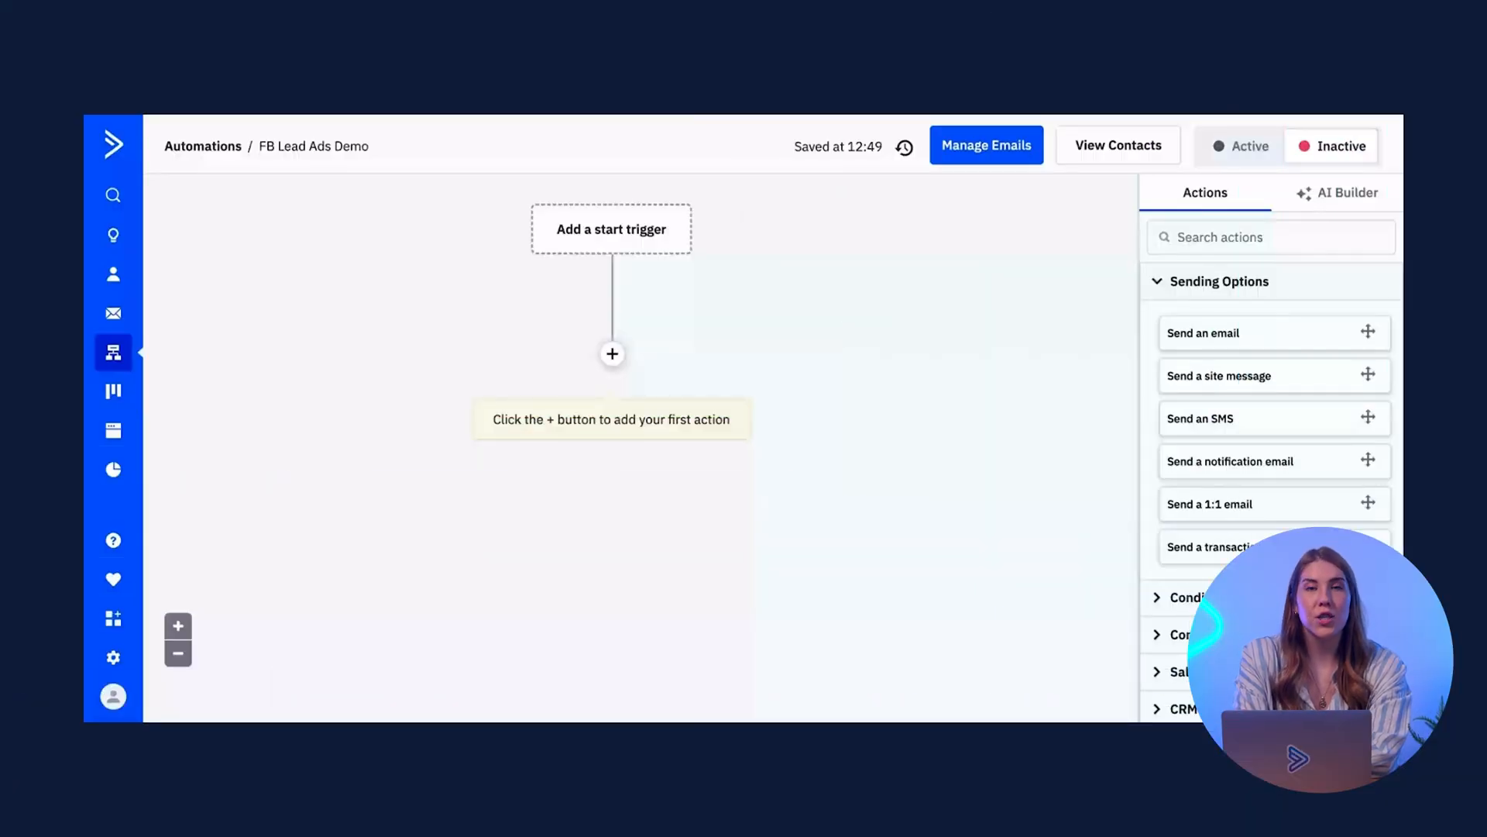
pyautogui.moveTo(813, 330)
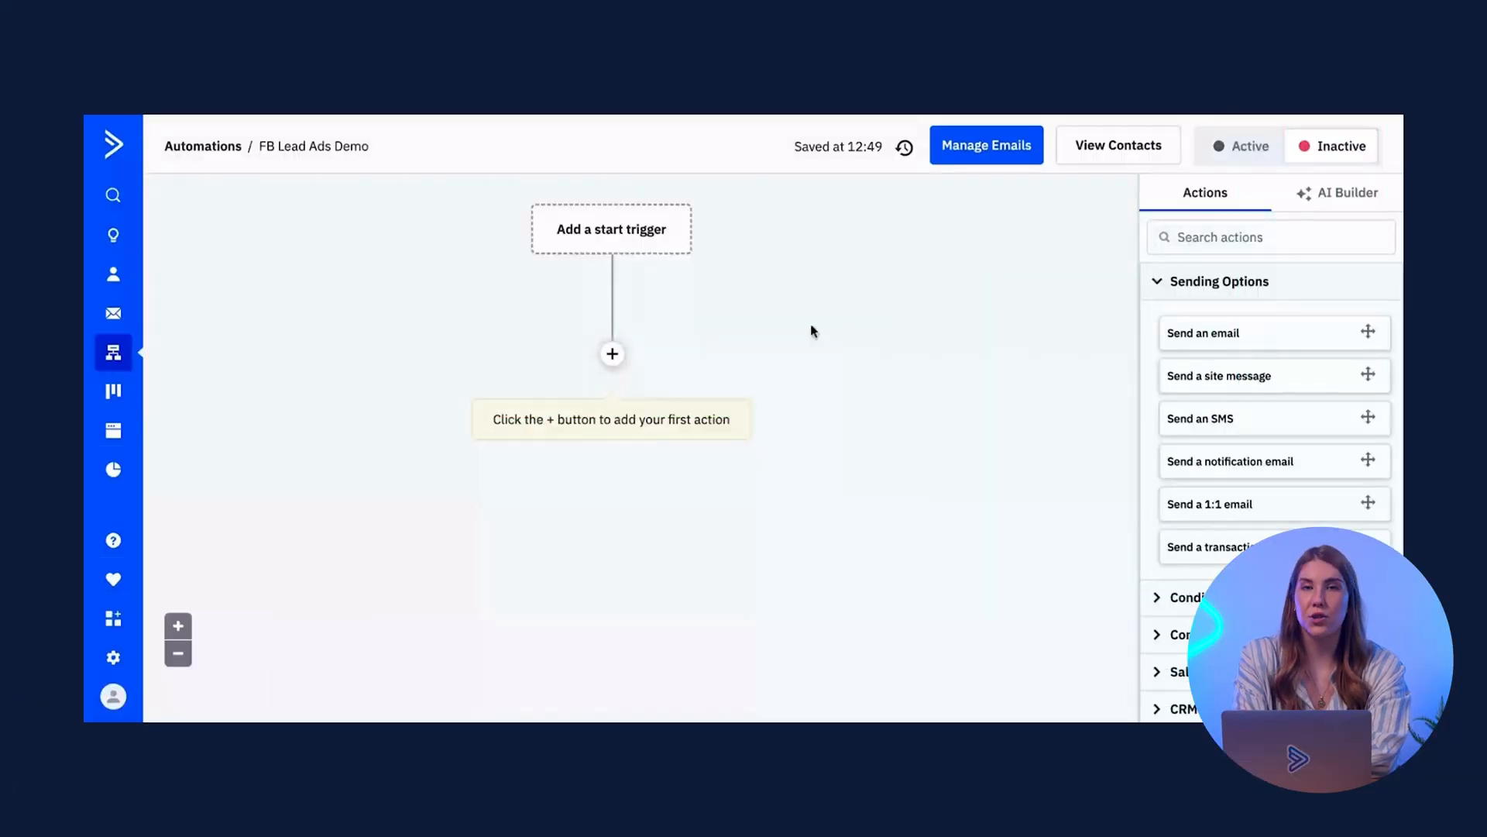
pyautogui.moveTo(635, 243)
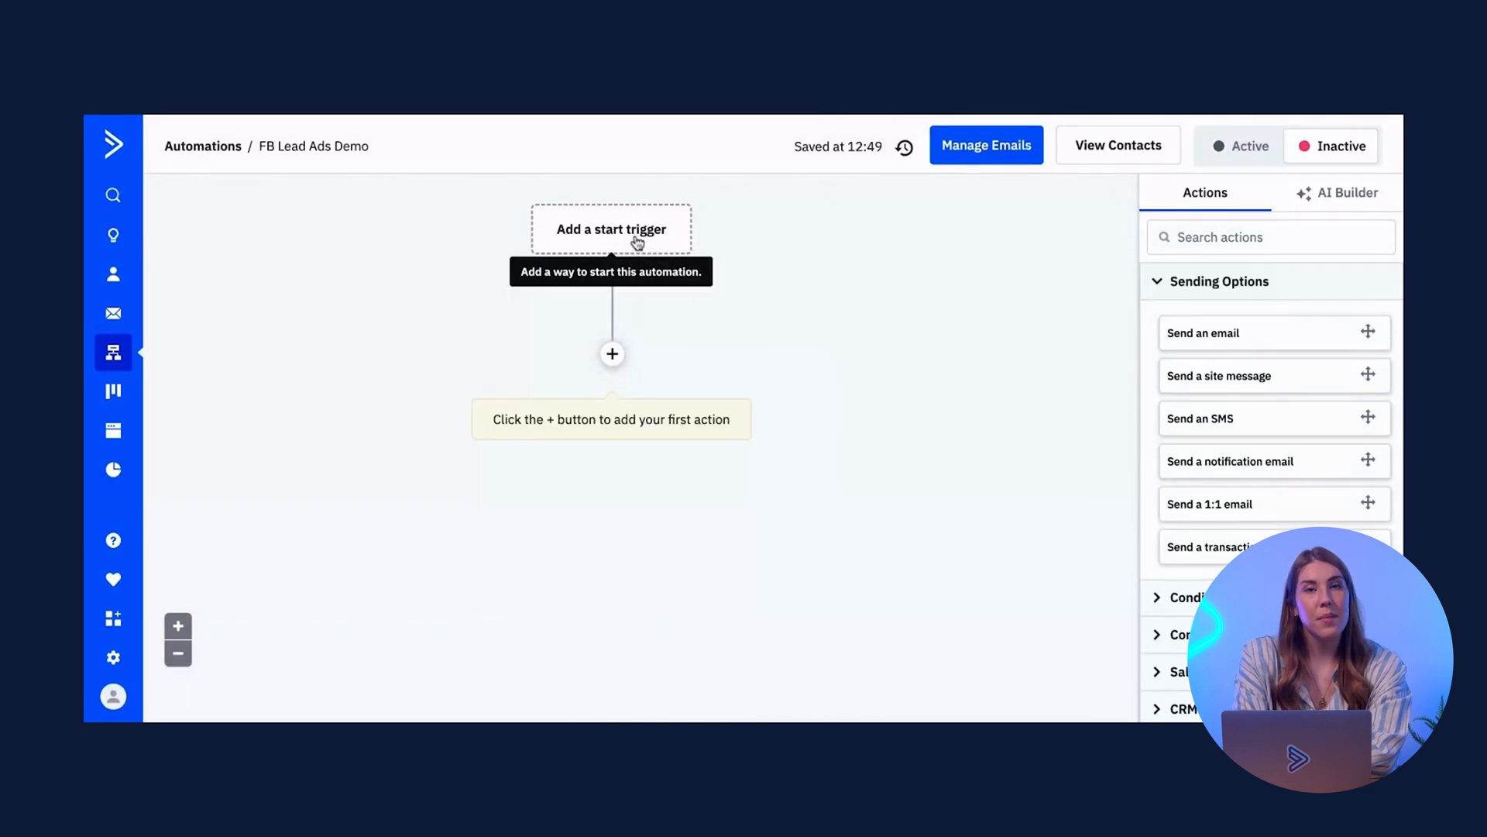
# Step: Set a Tag is added trigger using the facebook-lead-ads-integration-WidgetsPage-AC_Lead_Ads_Demo tag
pyautogui.click(611, 230)
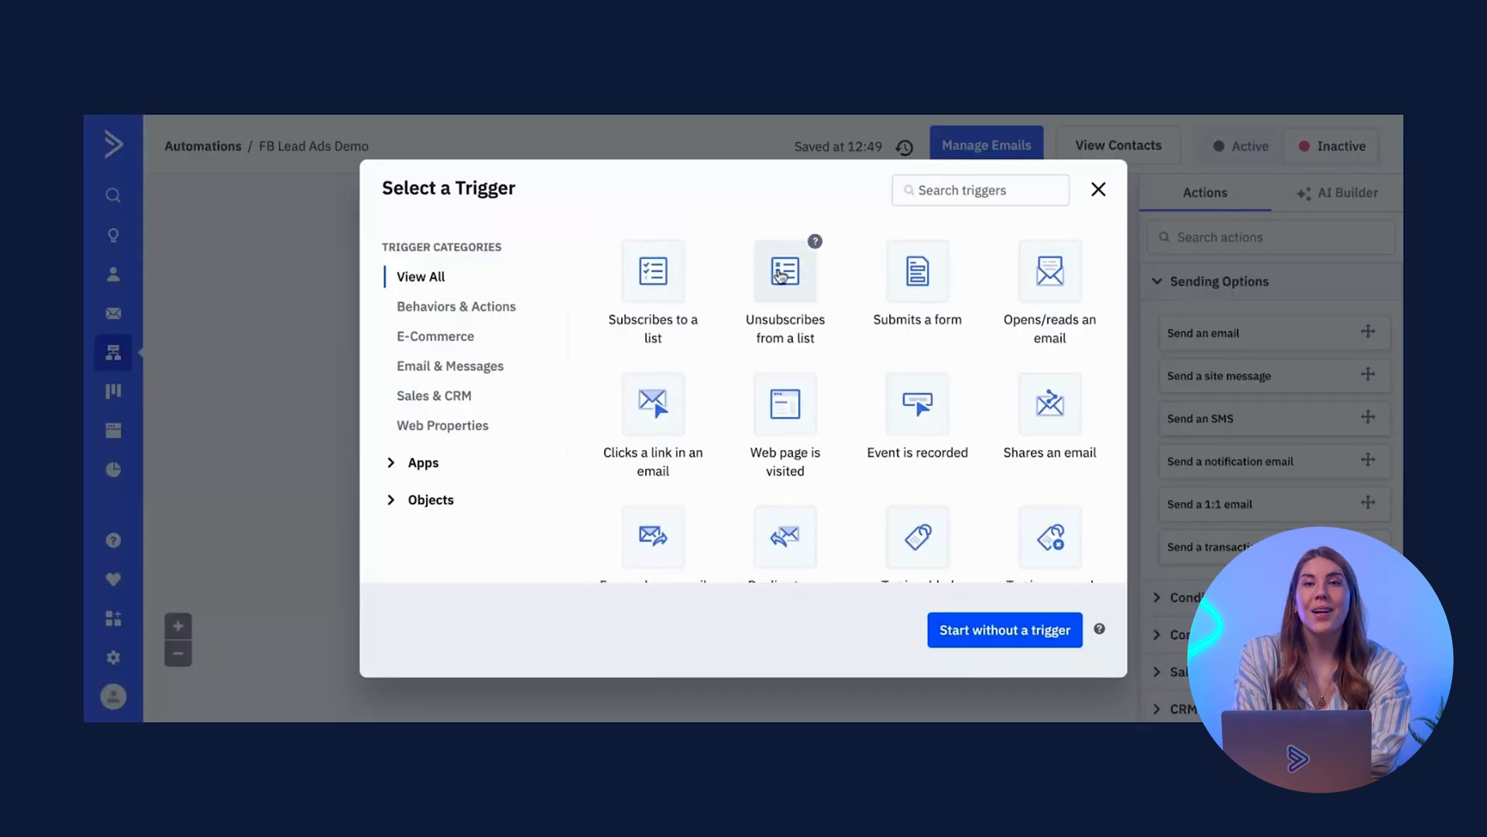
pyautogui.scroll(-3)
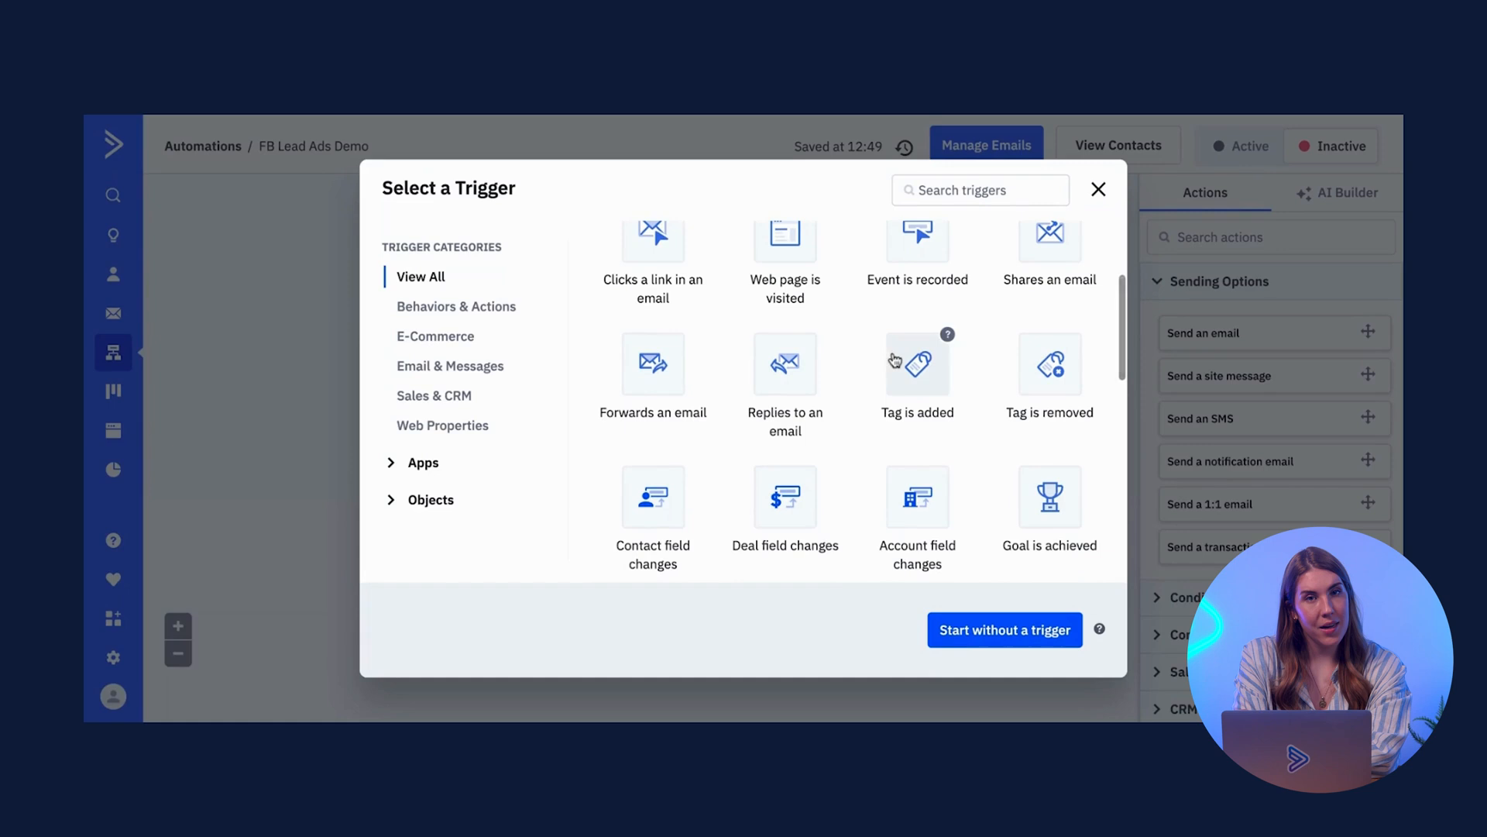
pyautogui.click(917, 363)
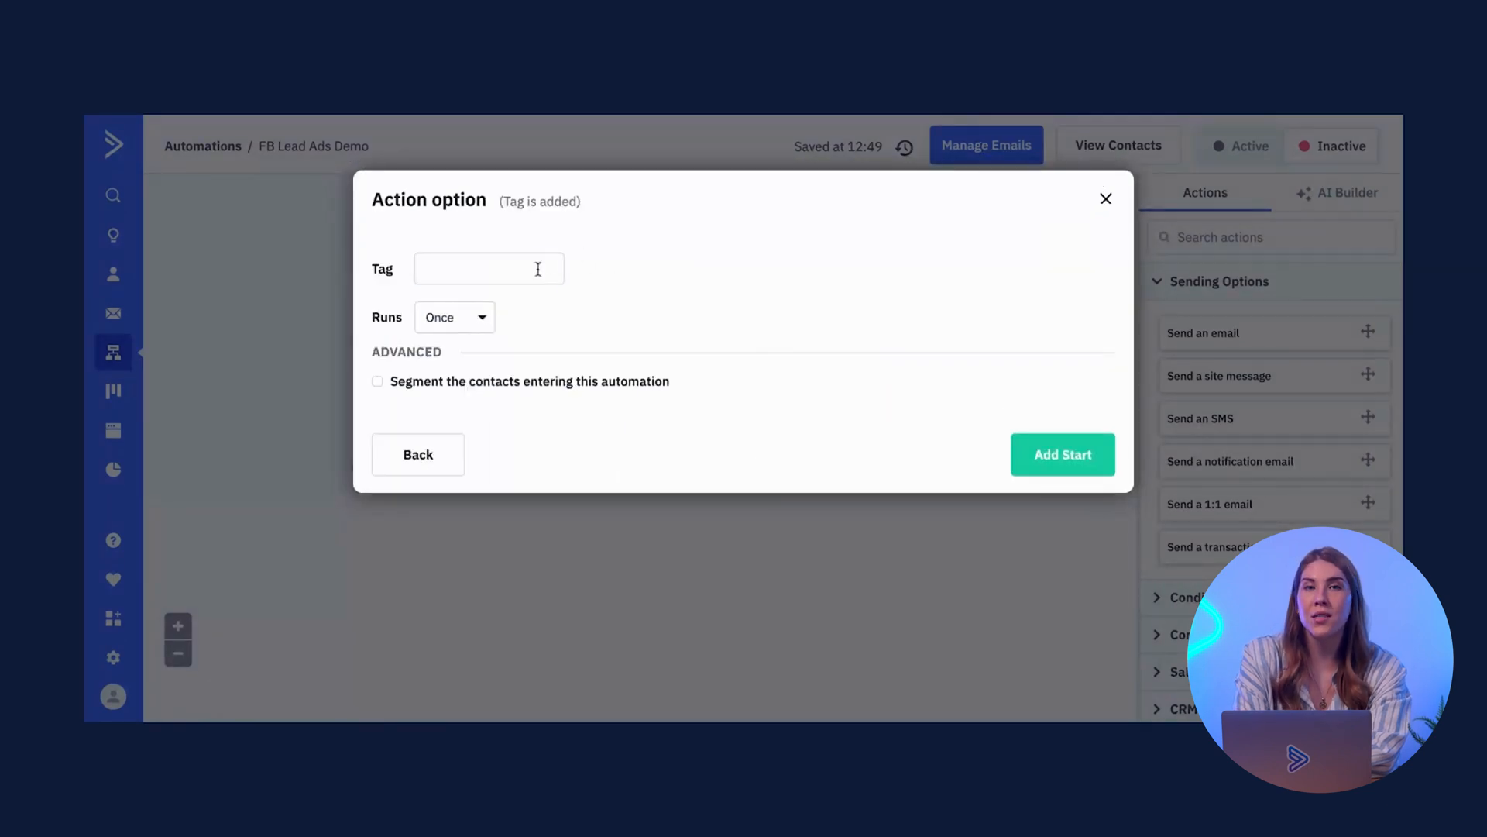
pyautogui.write('facebook')
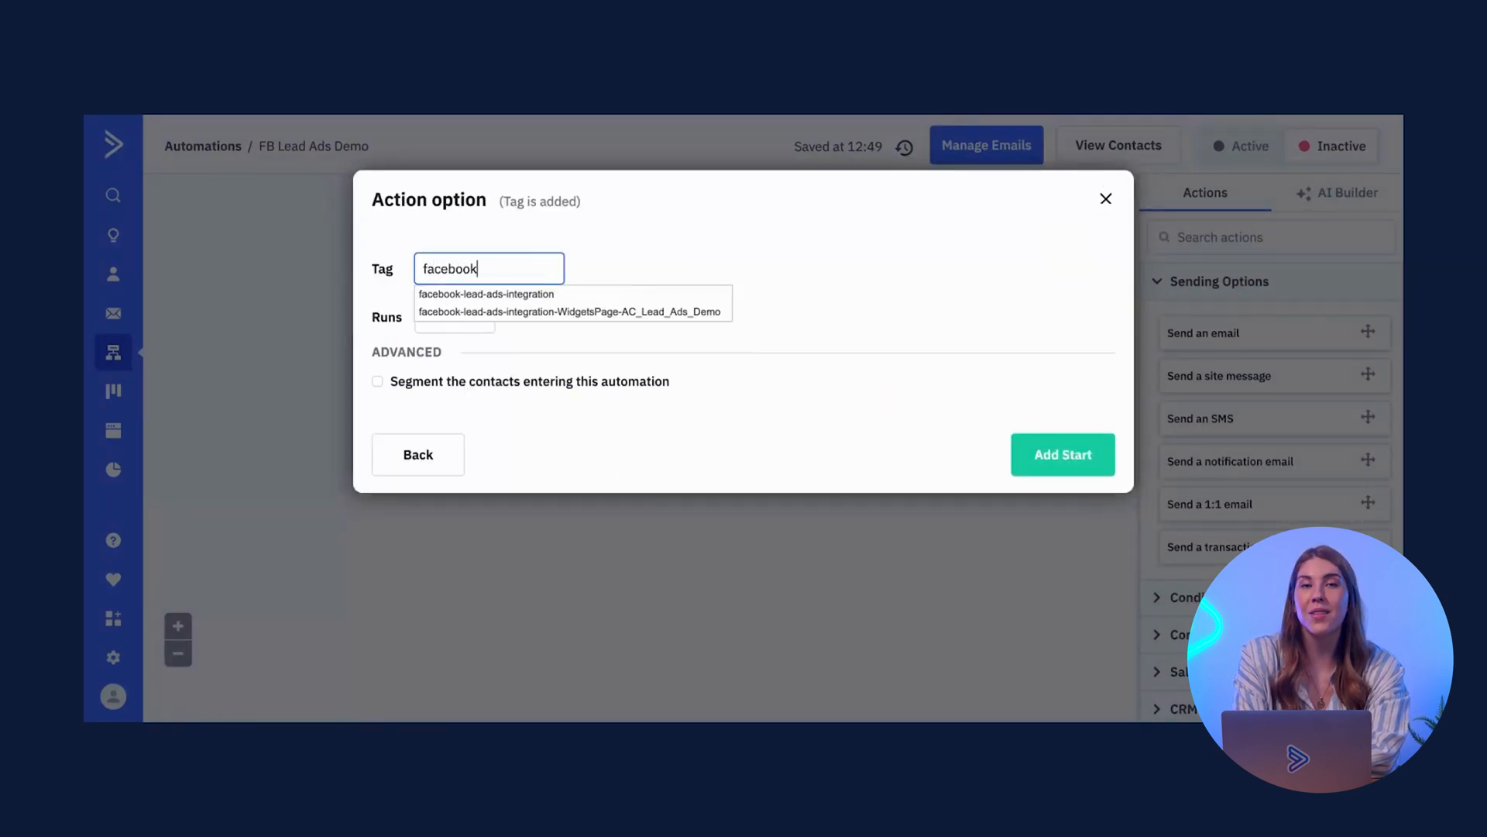
pyautogui.click(486, 294)
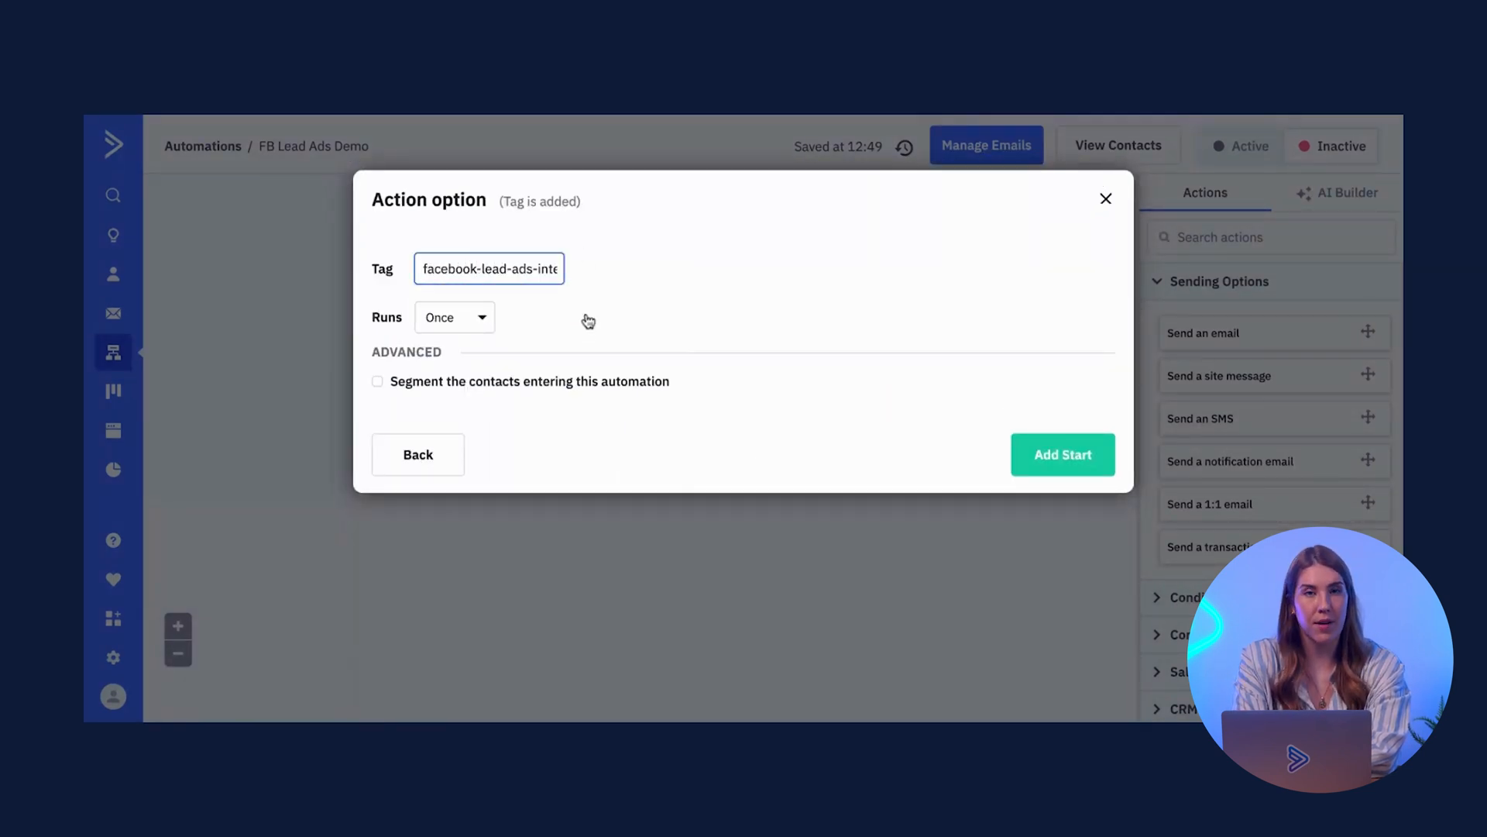
# Step: Return to the full trigger list and expand the Apps trigger category
pyautogui.click(1062, 455)
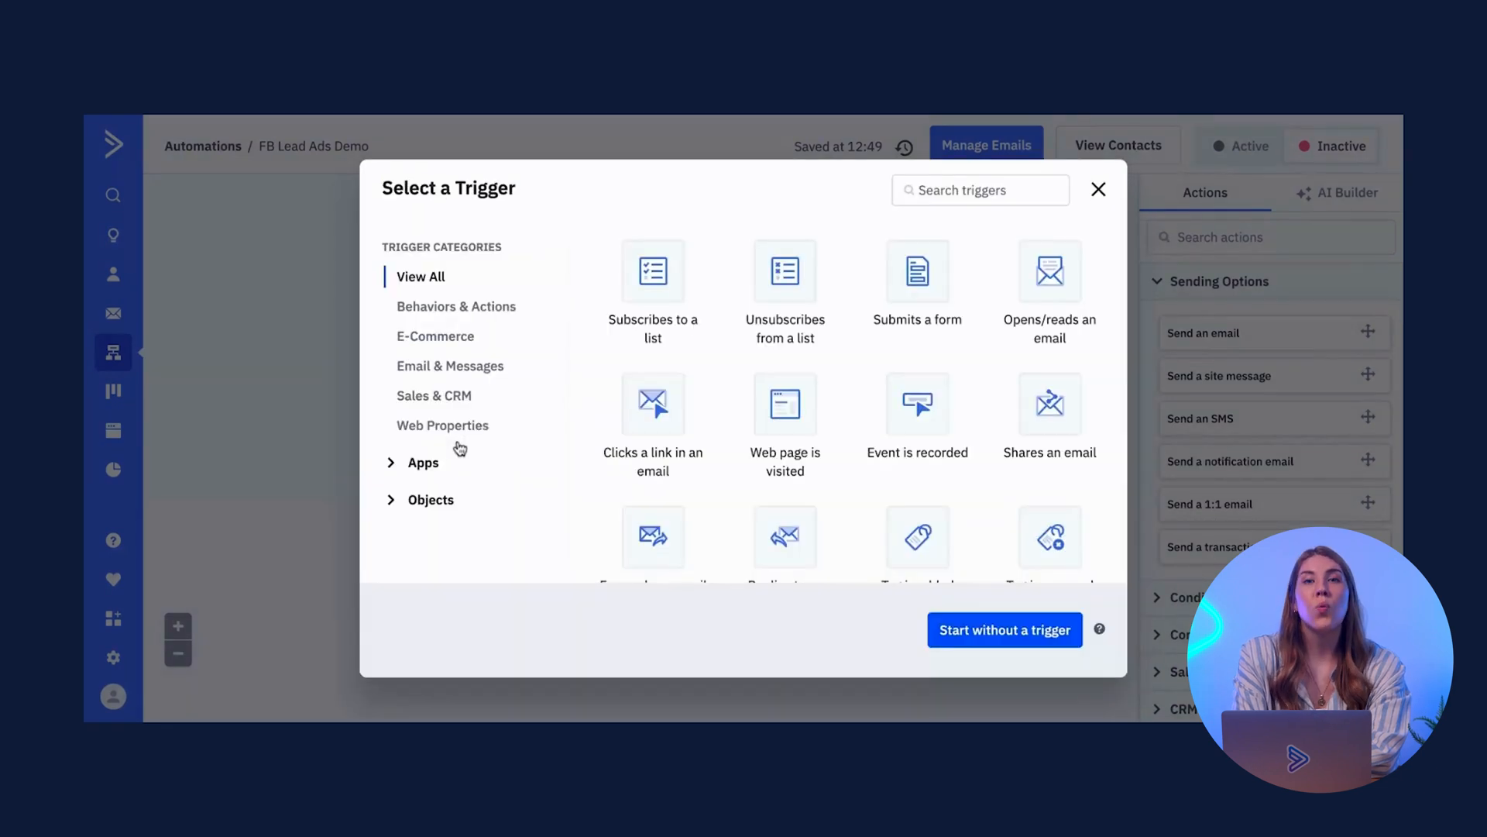
pyautogui.click(423, 462)
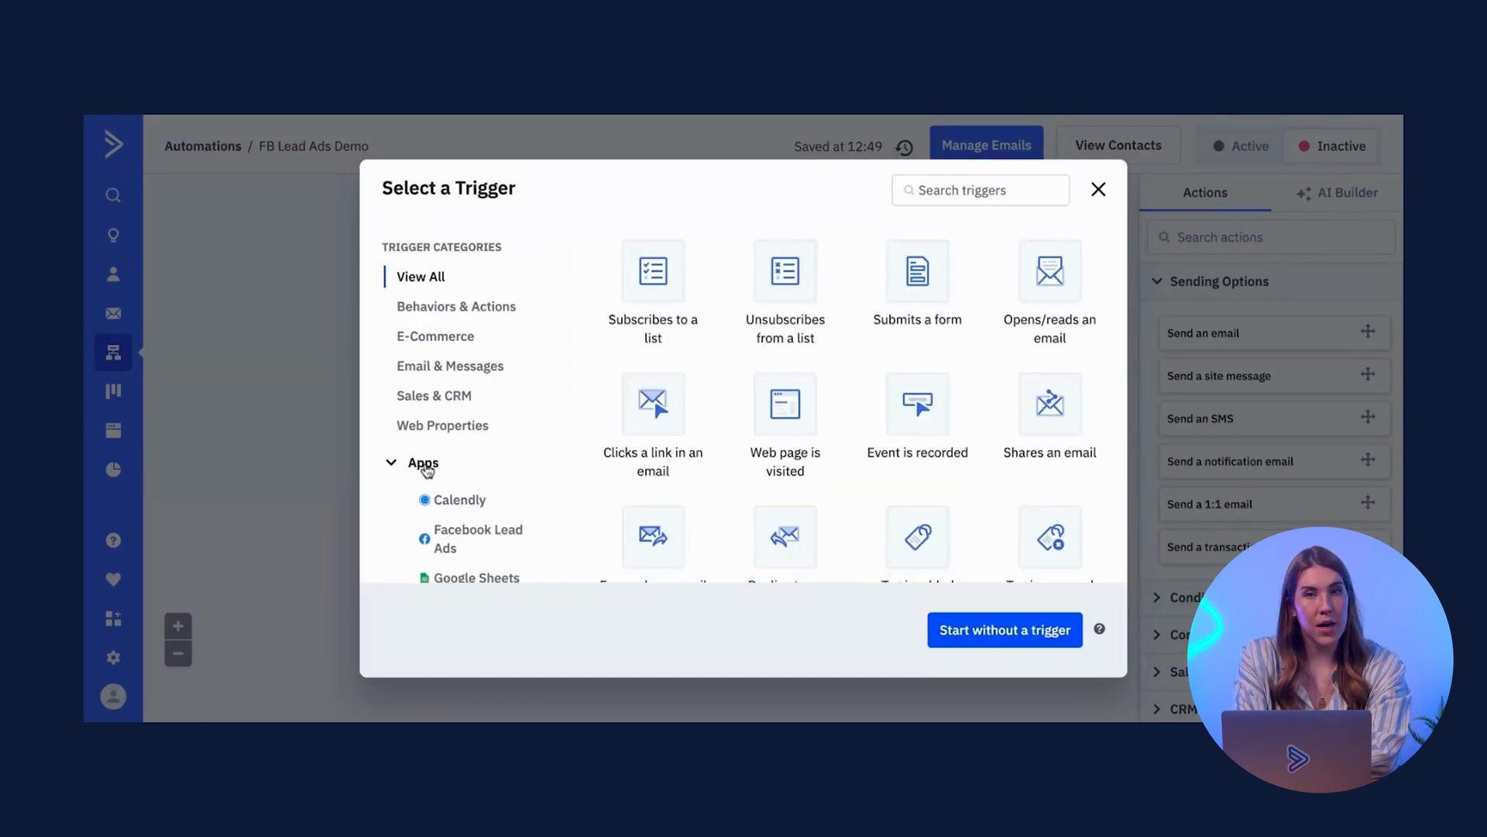
pyautogui.click(478, 539)
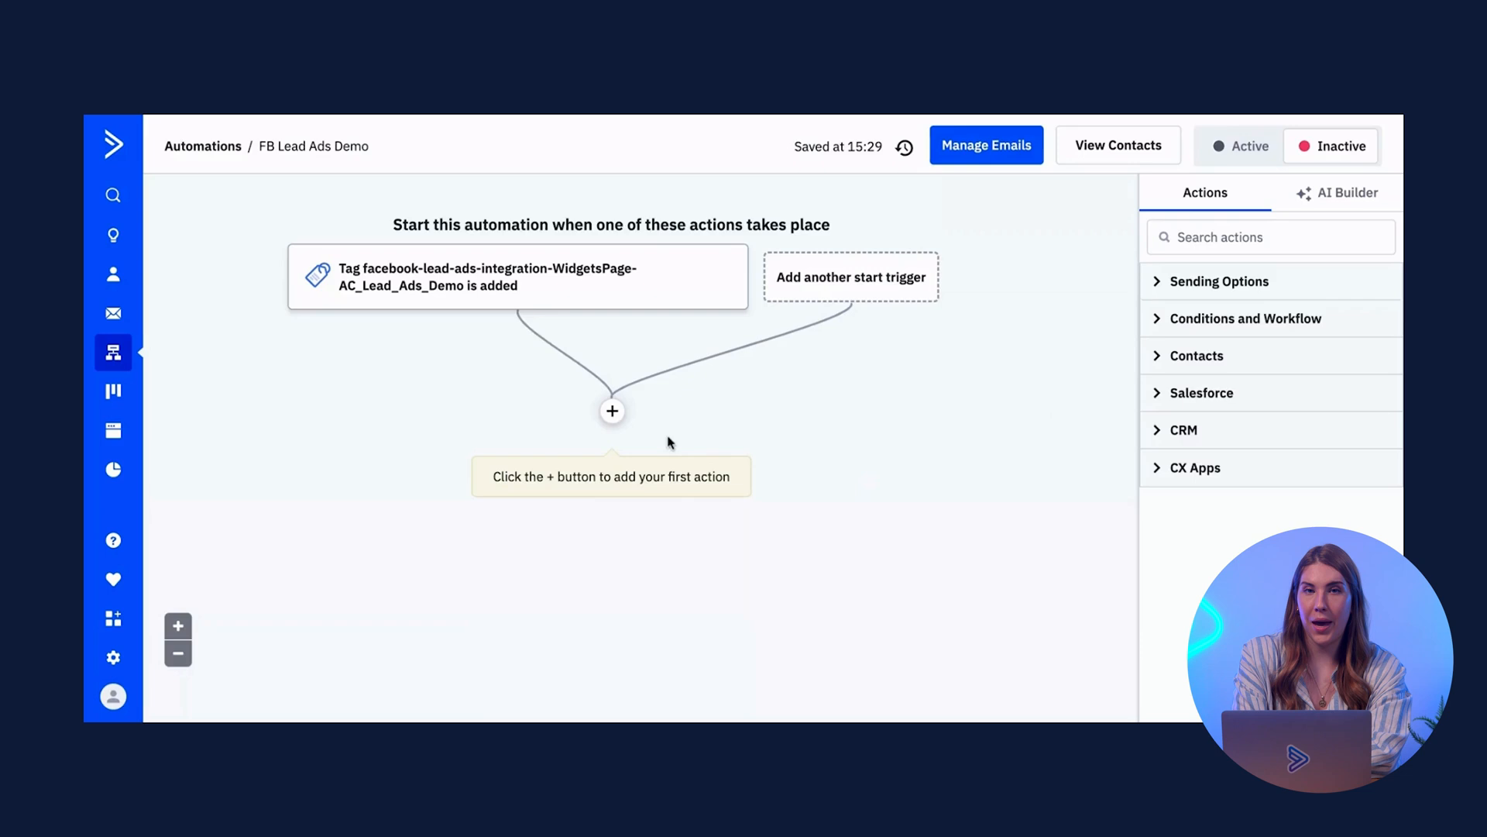
# Step: Add a Contacts > Subscribe action after the trigger, subscribing contacts to all lists
pyautogui.click(612, 411)
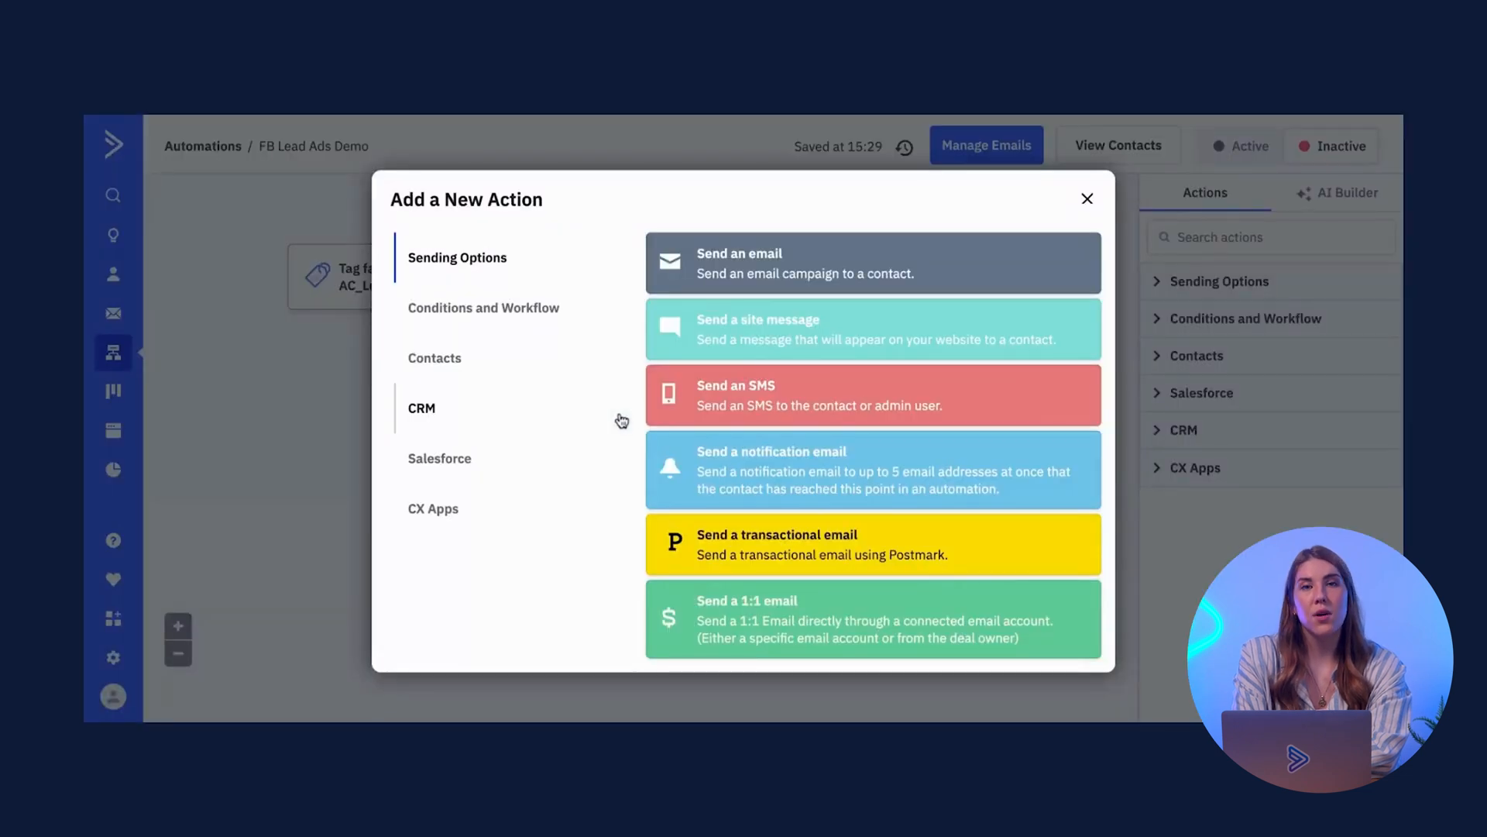
pyautogui.click(435, 358)
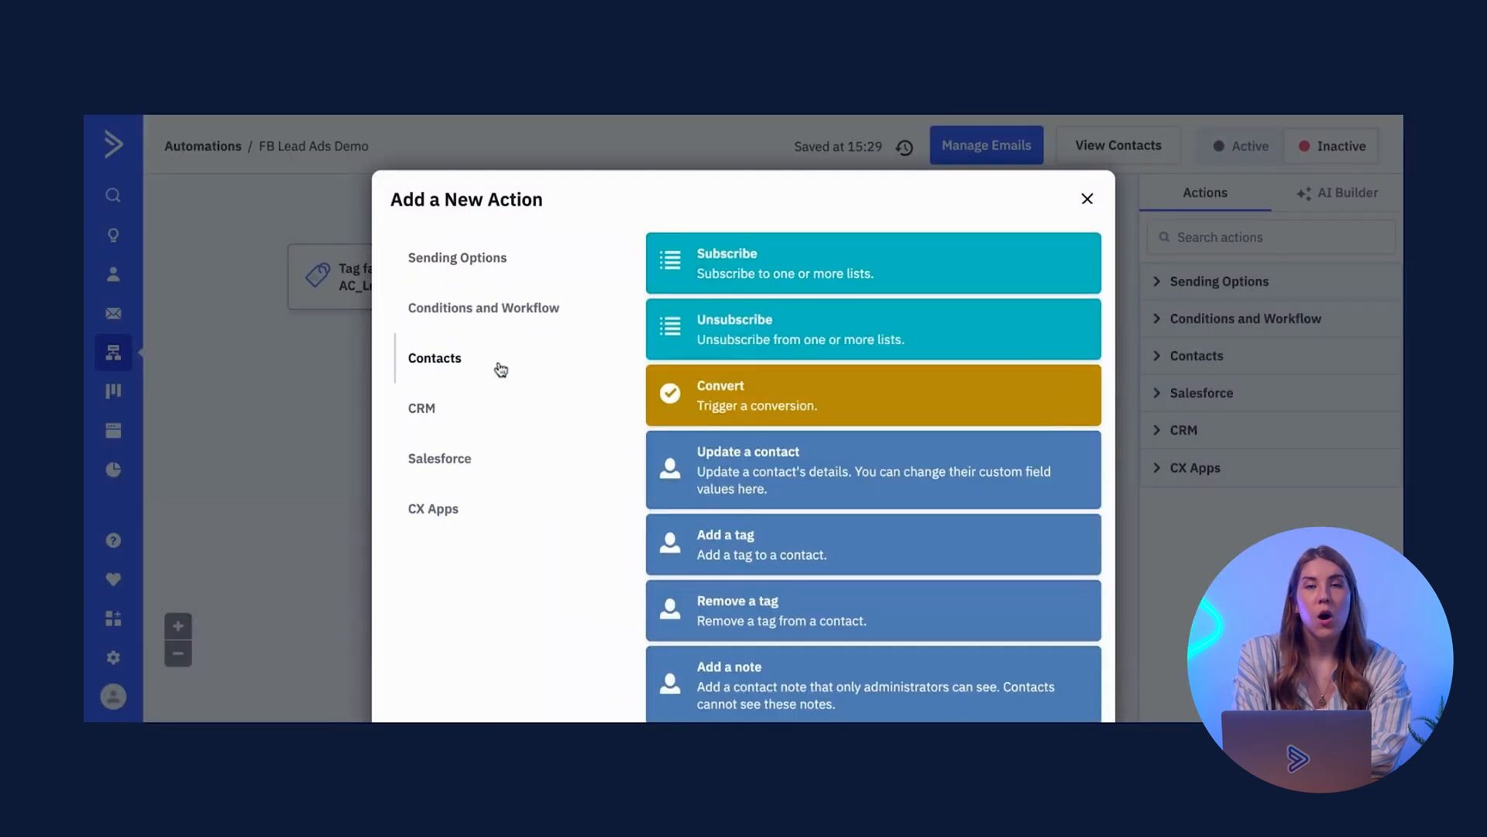
pyautogui.click(873, 261)
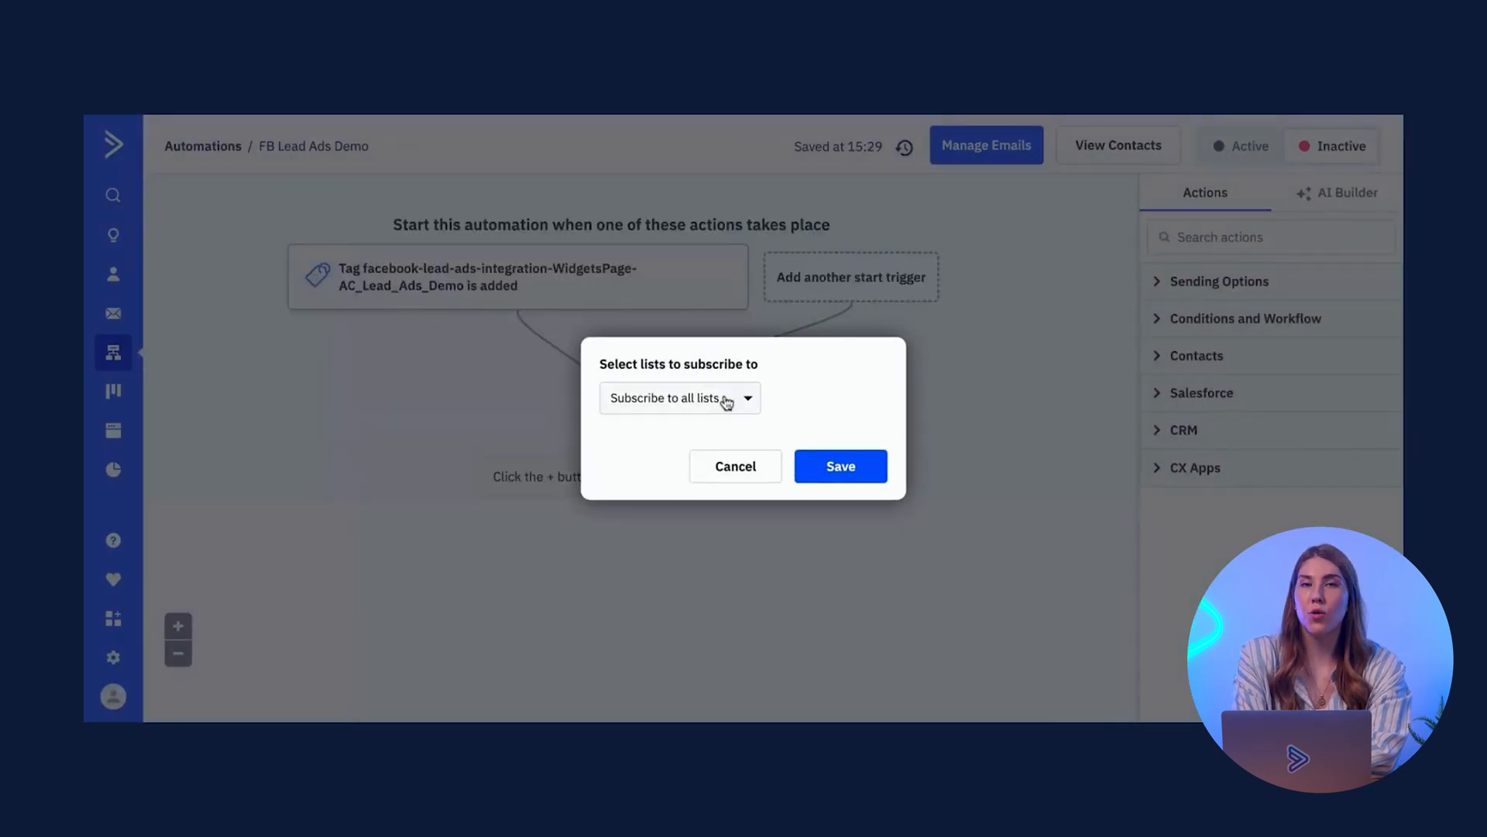
pyautogui.click(680, 398)
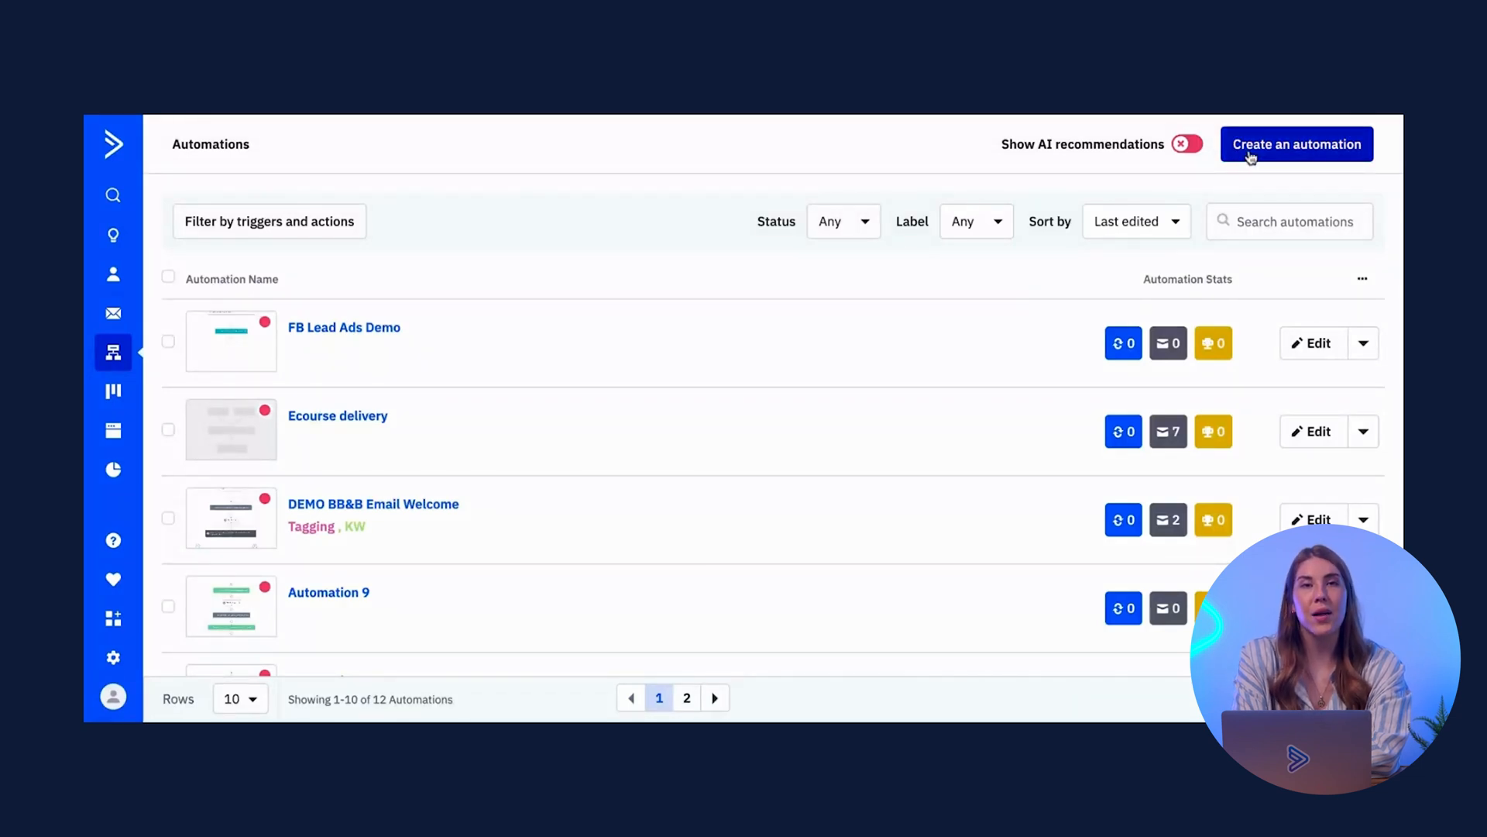
# Step: Create a new automation and browse recipes filtered by 'facebook lead'
pyautogui.click(1296, 144)
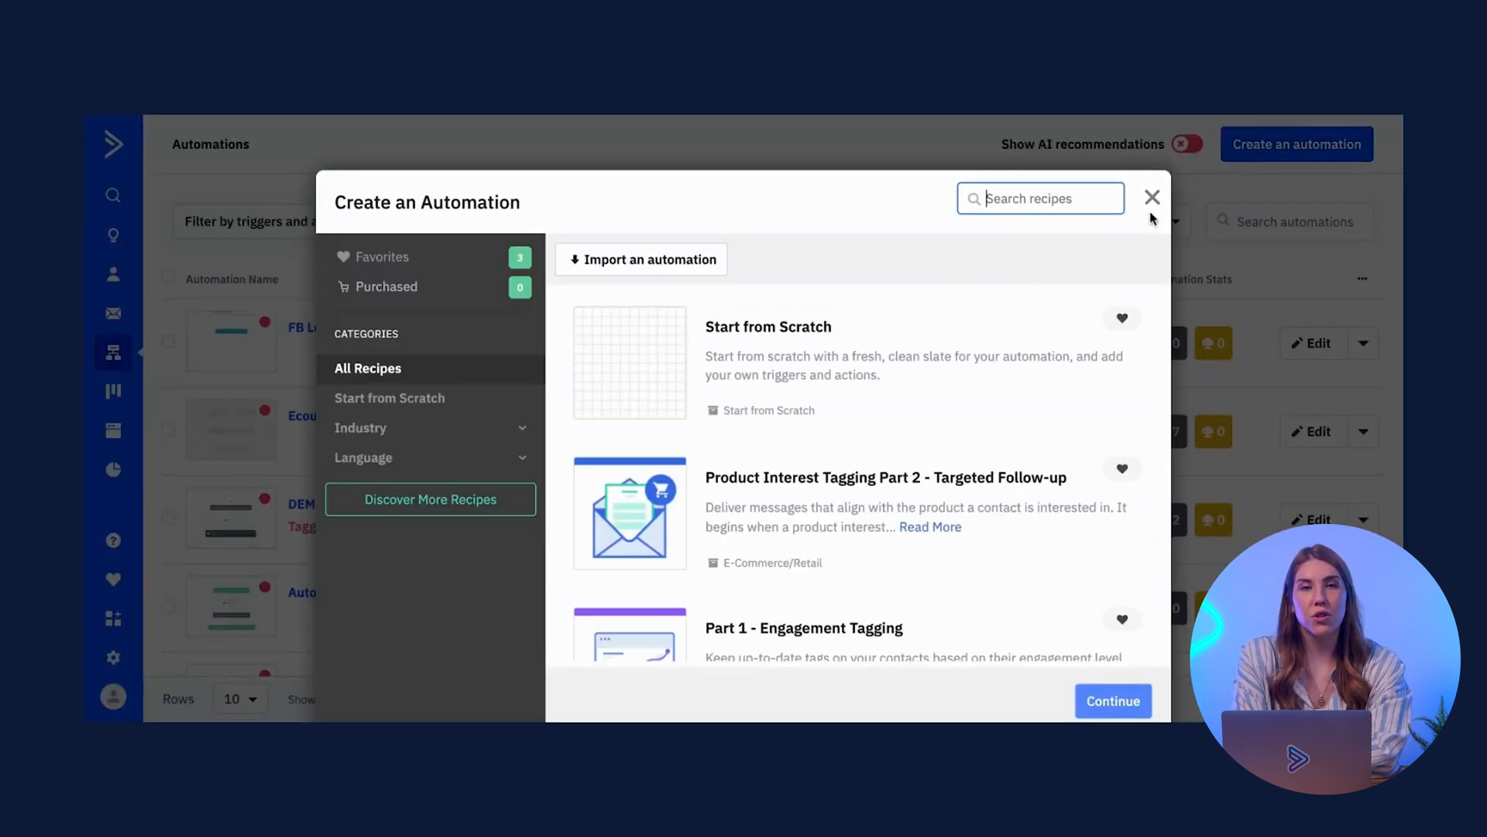
pyautogui.write('facebook lead')
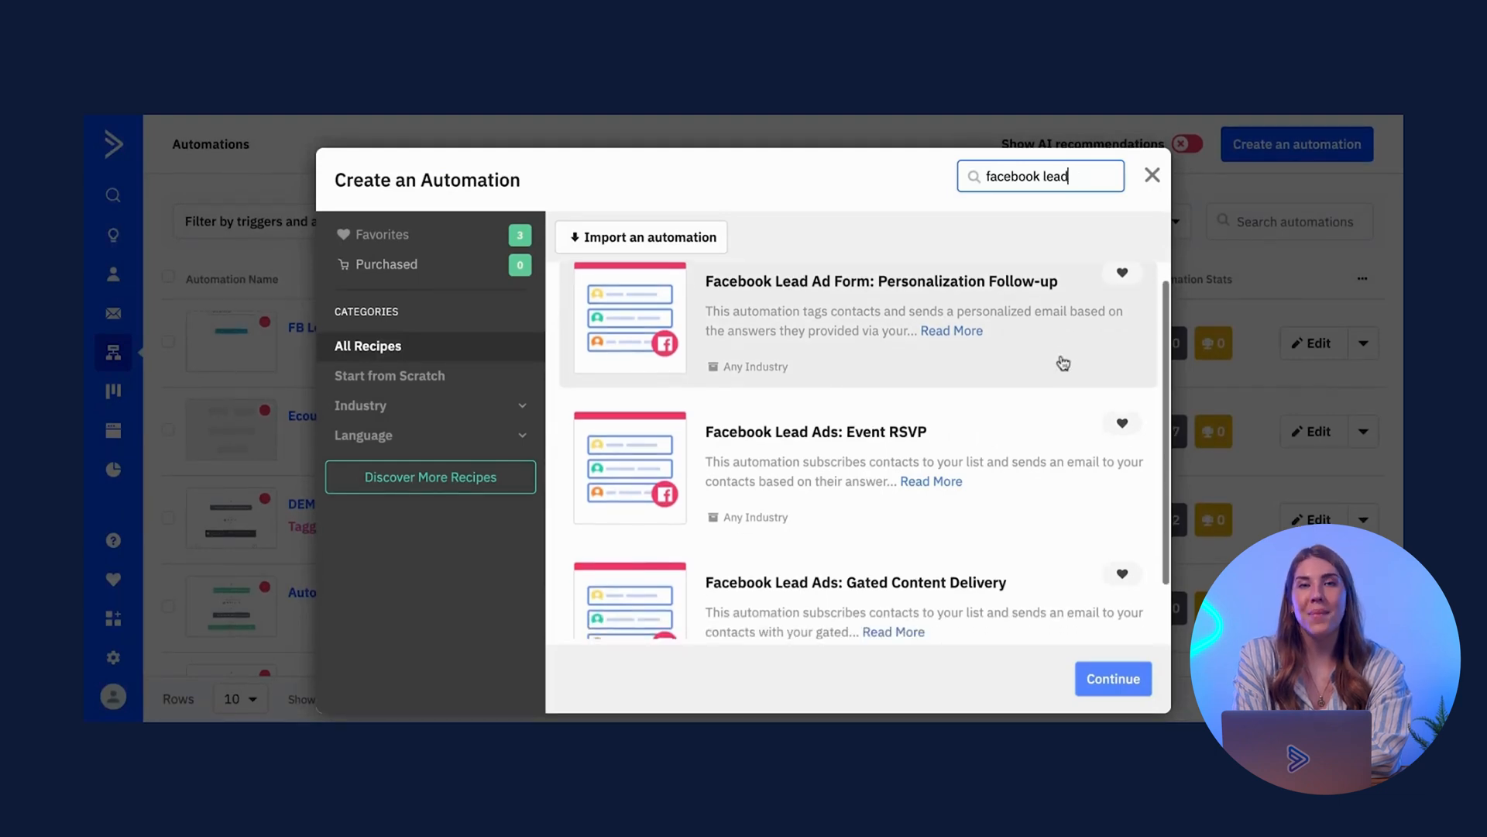
pyautogui.scroll(-3)
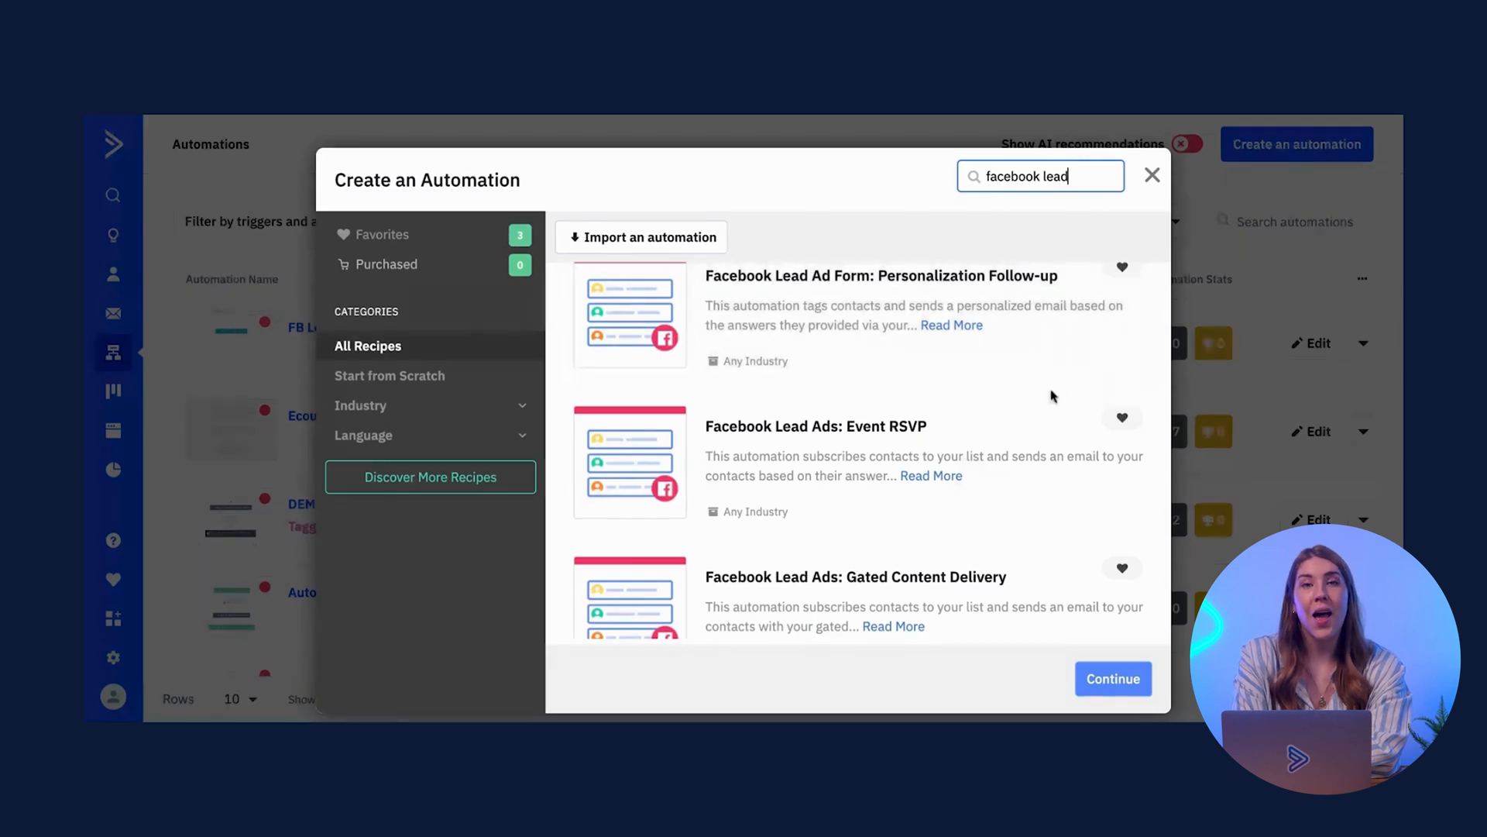
pyautogui.scroll(-3)
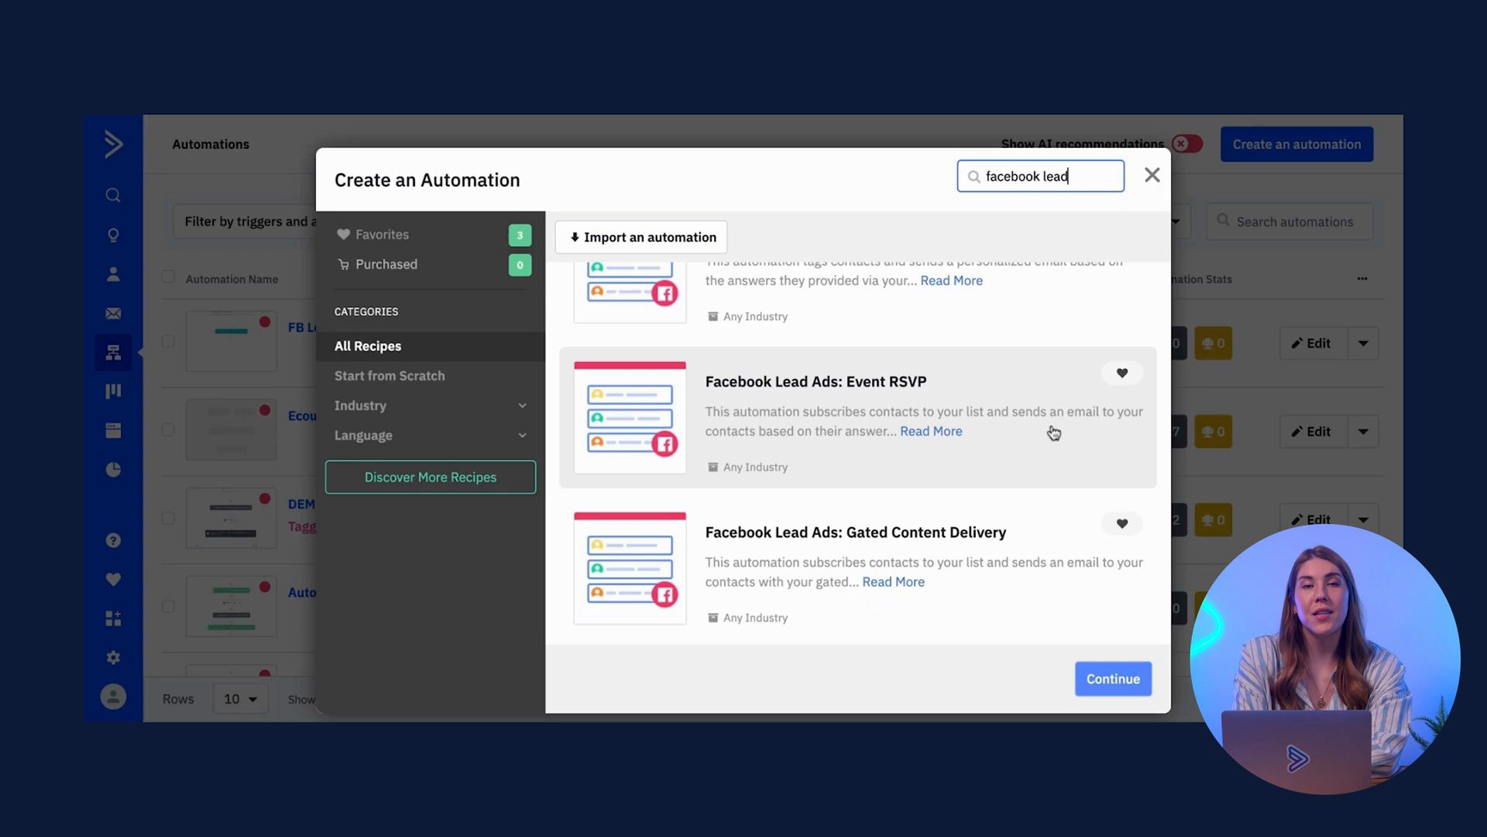
pyautogui.moveTo(1055, 447)
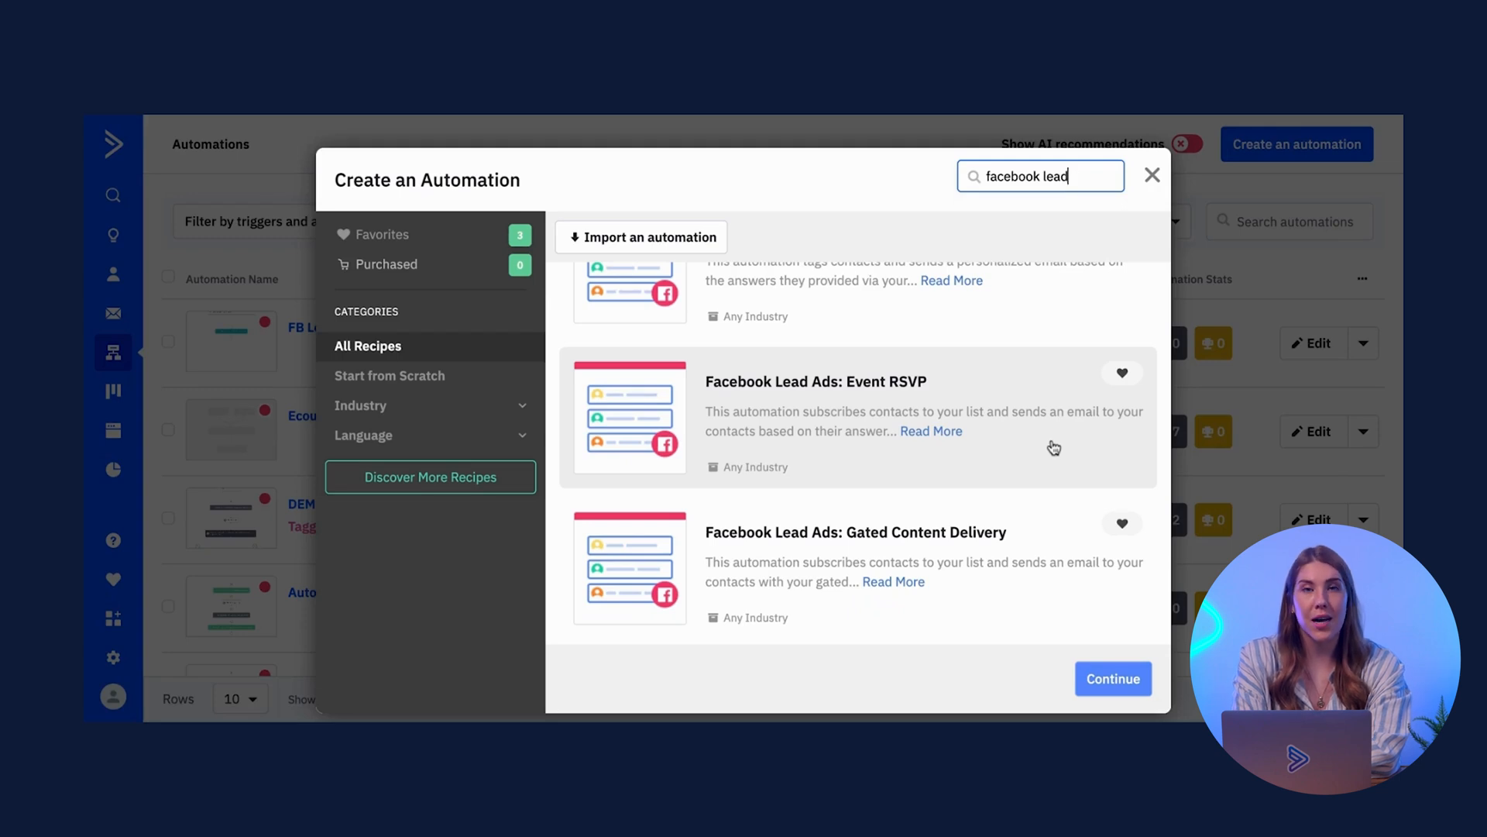